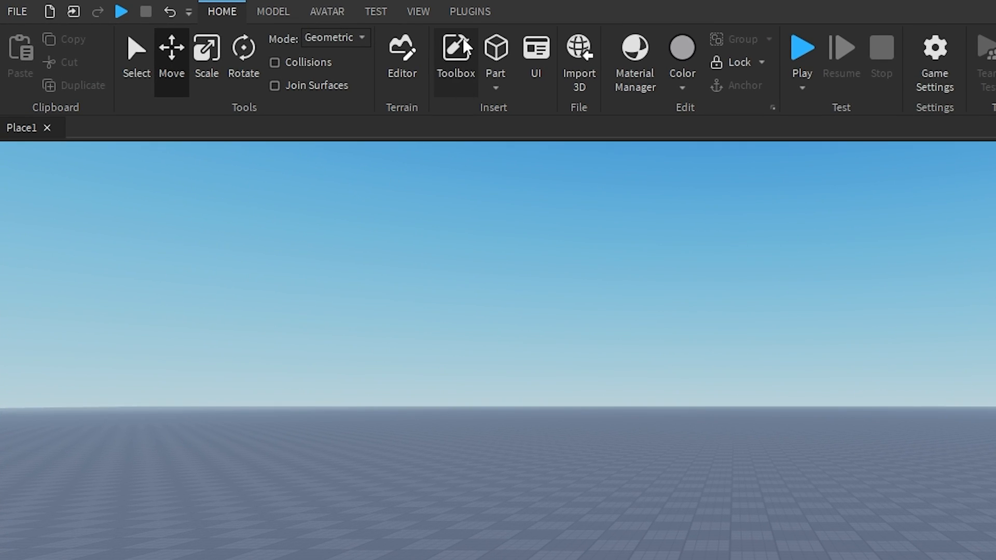
Step: Open the Explorer and Properties panels from the View tab
click(416, 12)
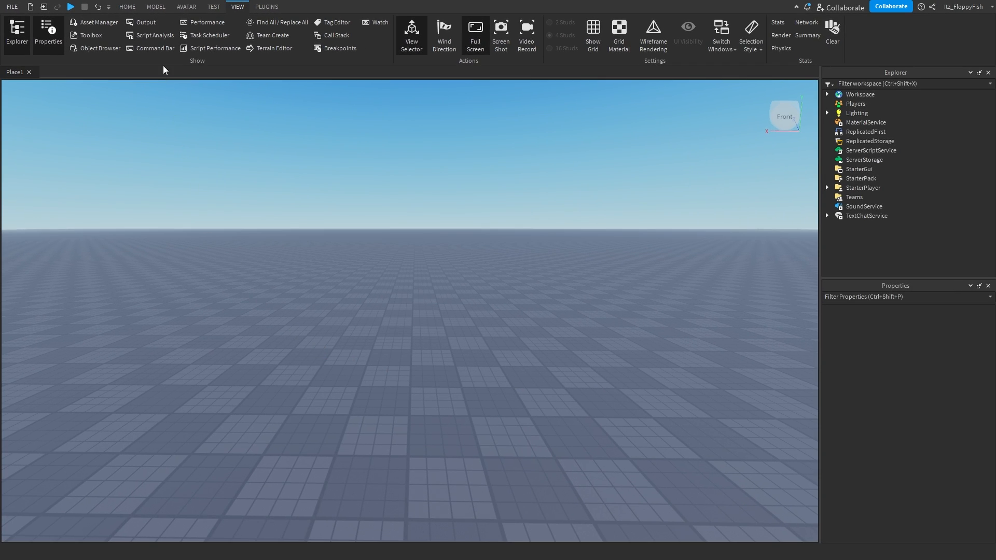
click(126, 6)
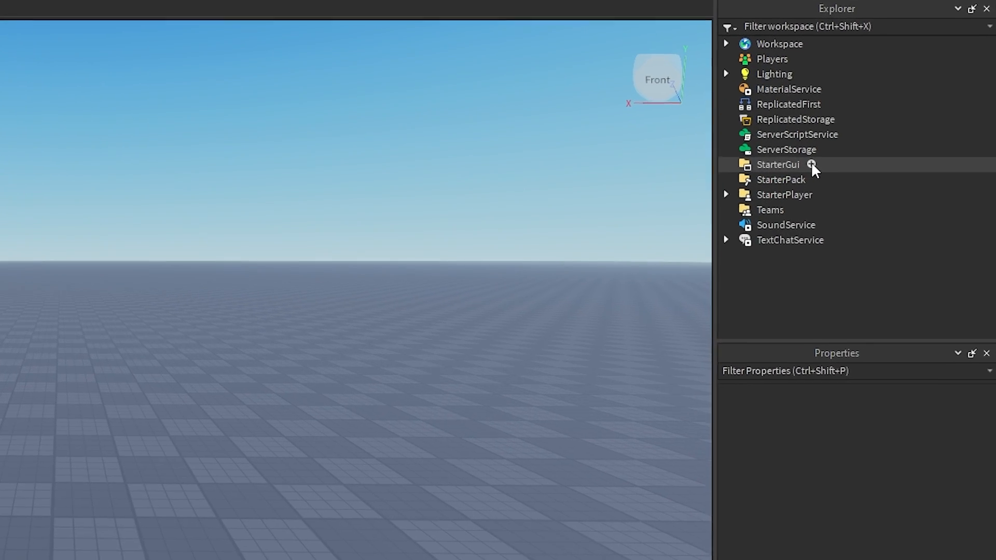
Step: Insert a ScreenGui under StarterGui, then a white Frame inside that ScreenGui
click(812, 164)
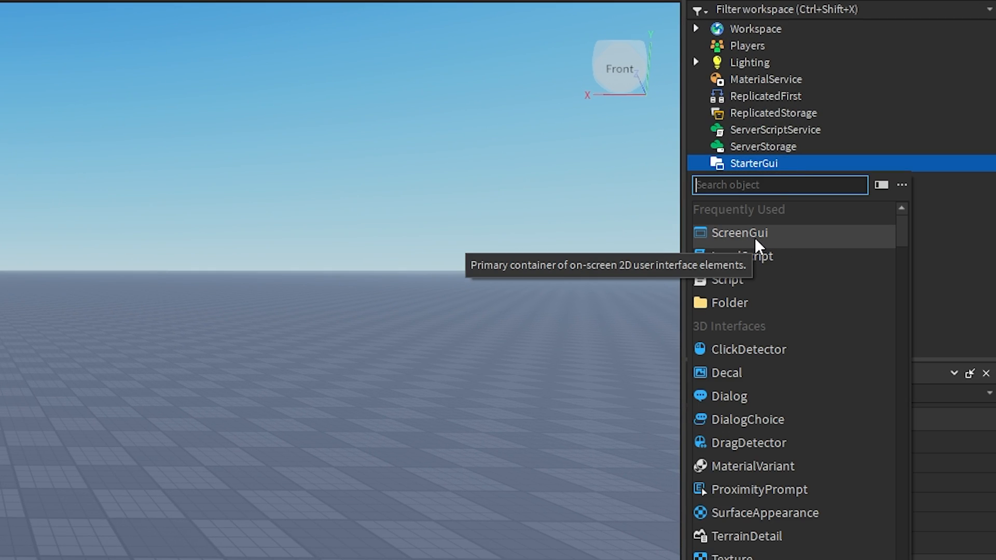
click(738, 232)
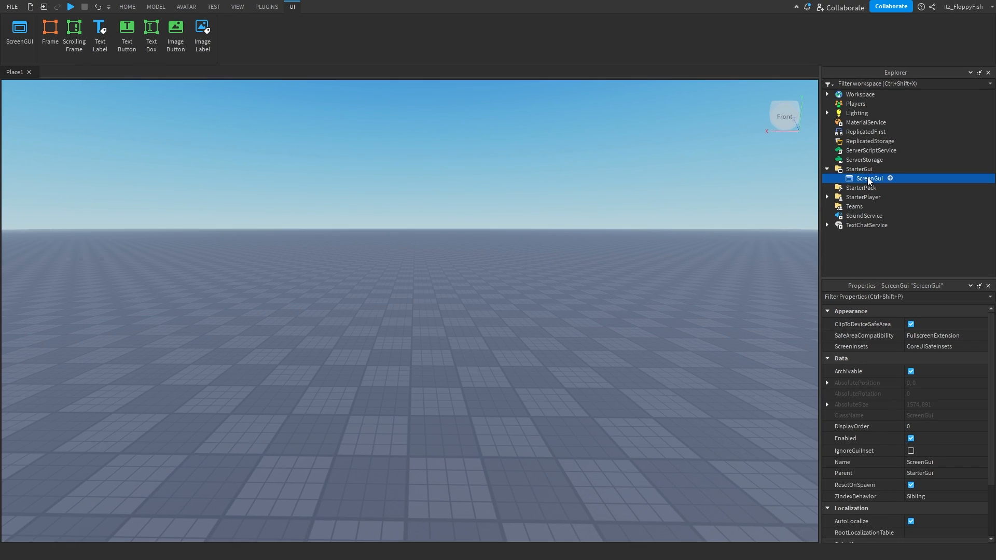
click(50, 30)
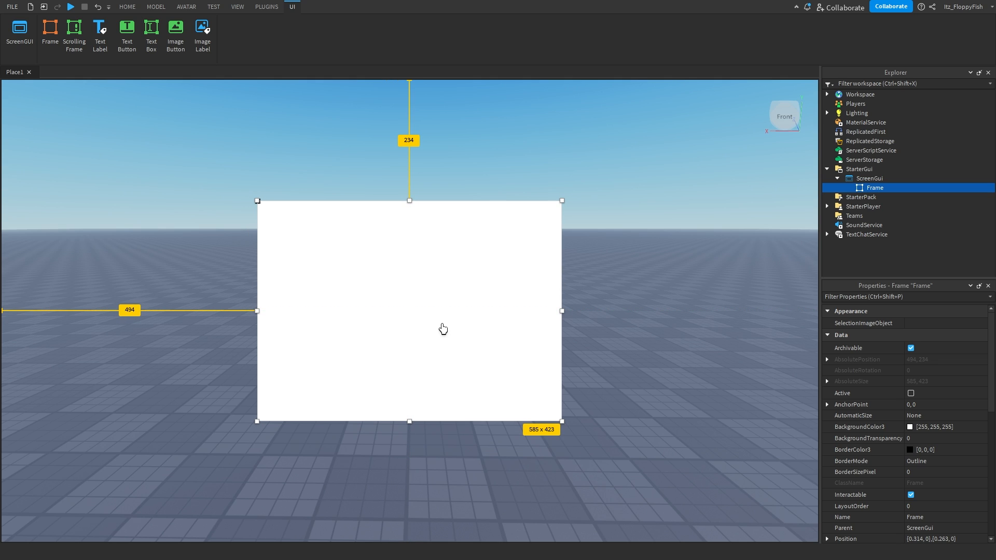
mouse_move(335, 245)
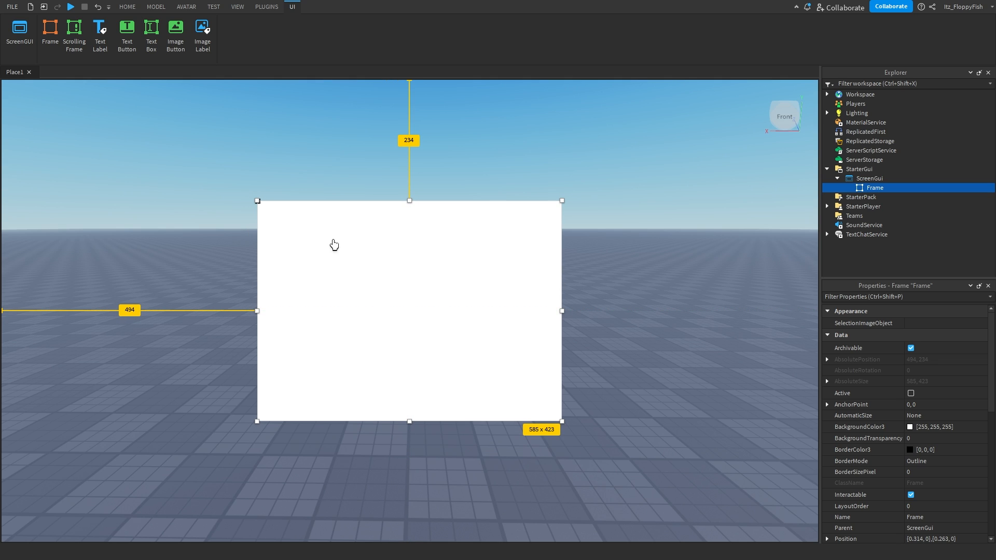
mouse_move(386, 300)
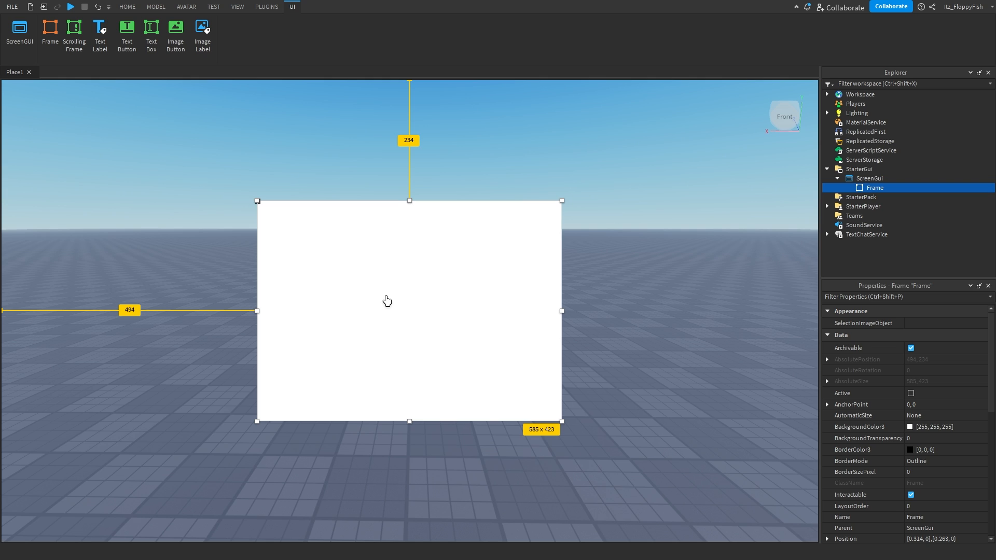
mouse_move(387, 274)
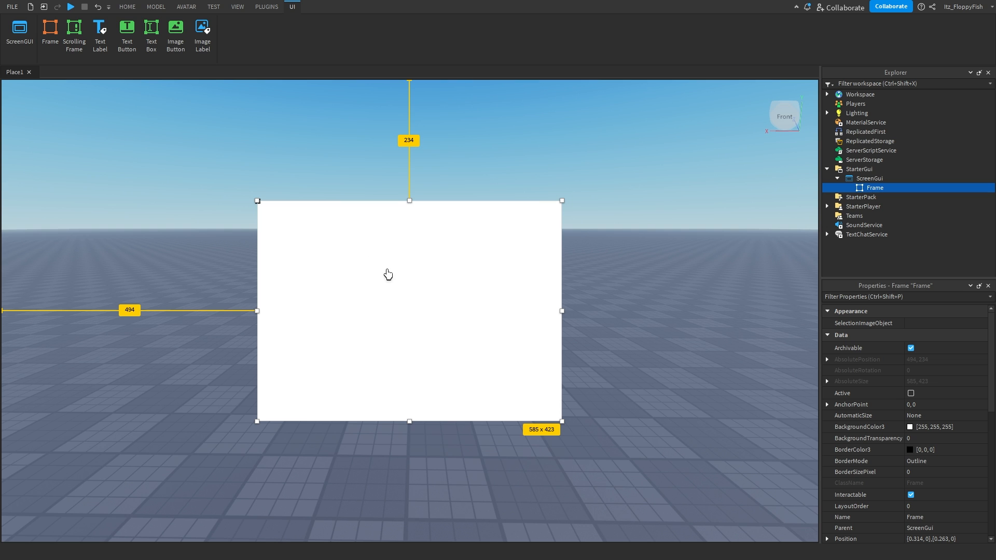
mouse_move(358, 304)
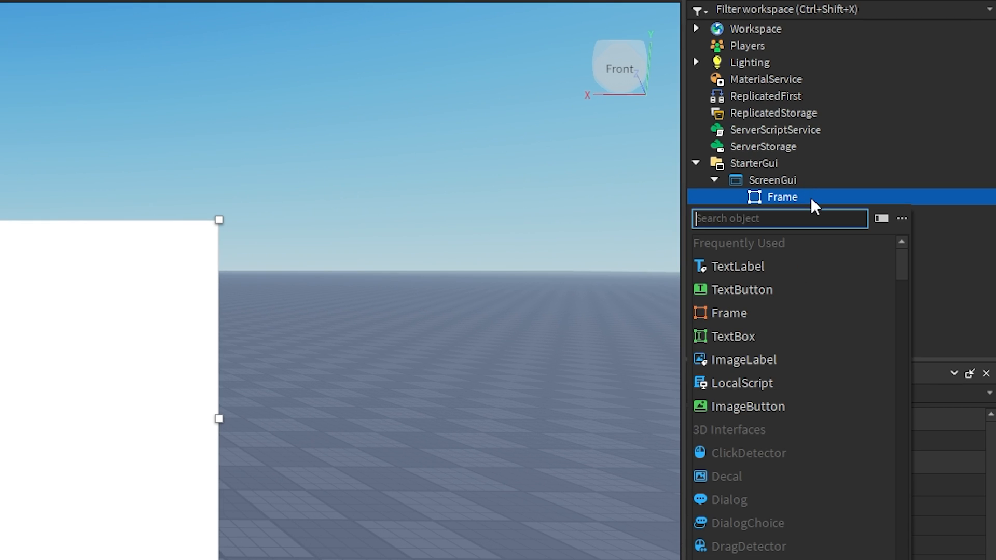
Step: Insert a LocalScript into the Frame and open its code for editing
click(740, 383)
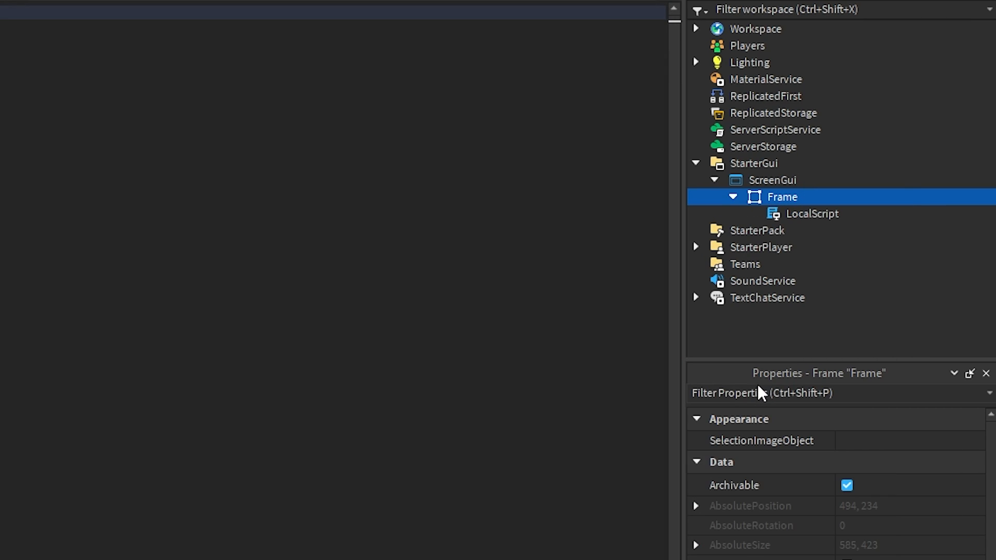
double_click(811, 213)
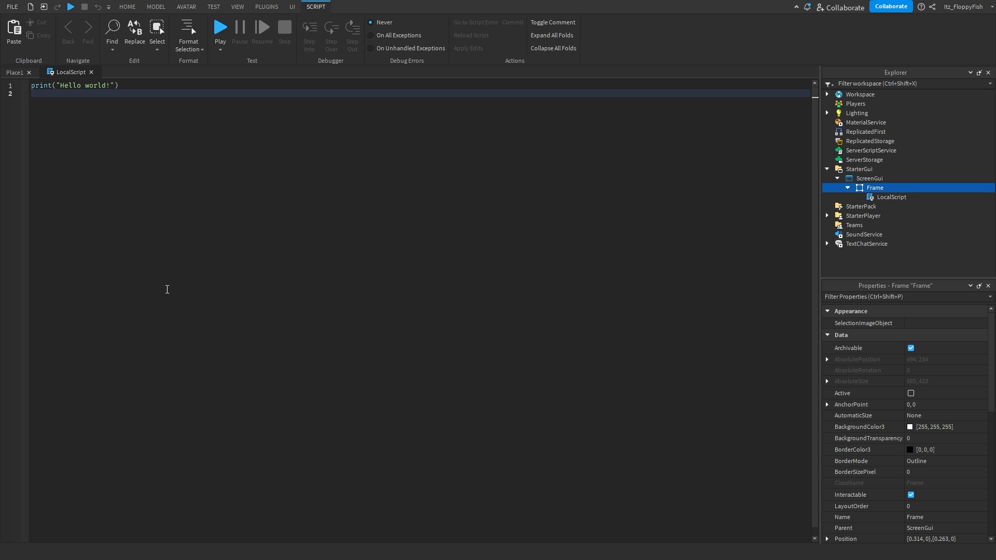
click(35, 94)
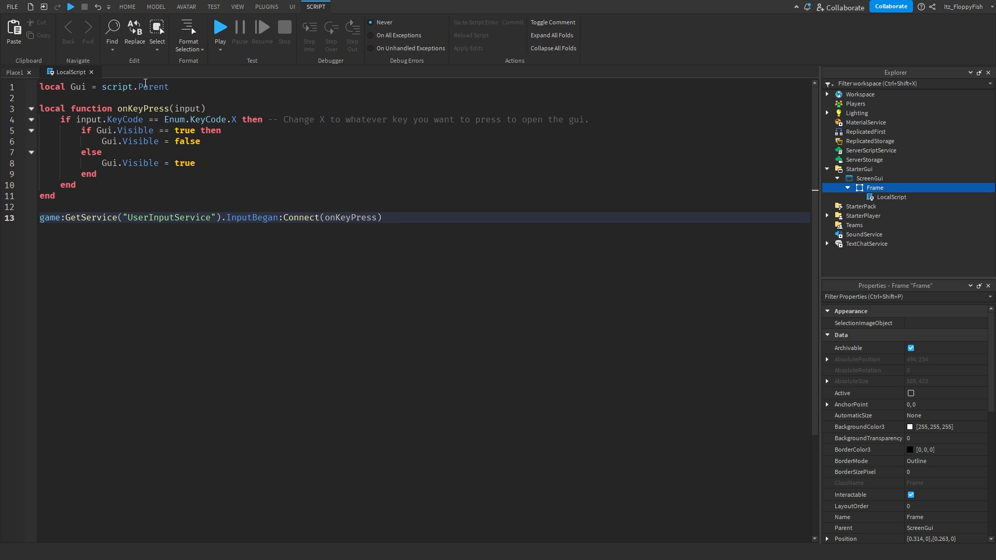
click(381, 218)
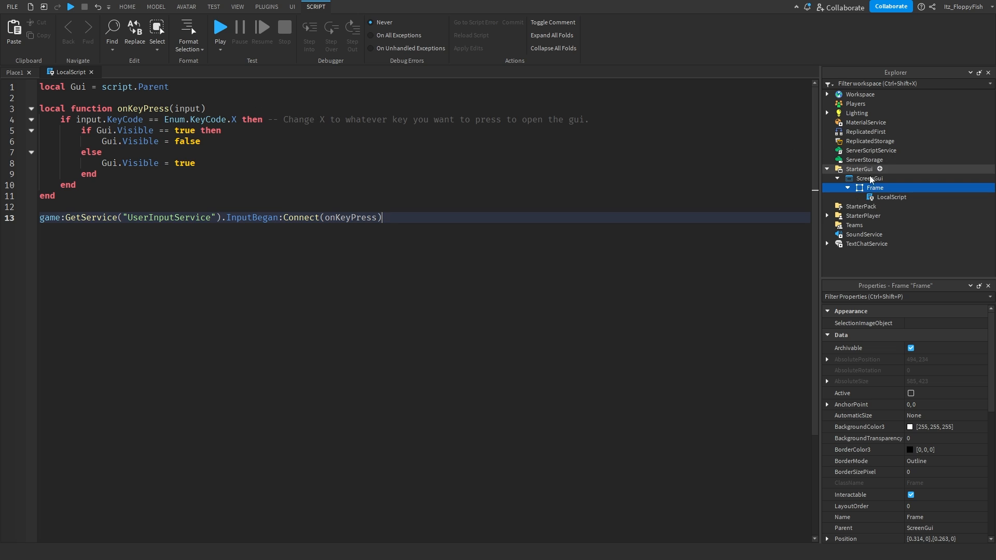
click(890, 197)
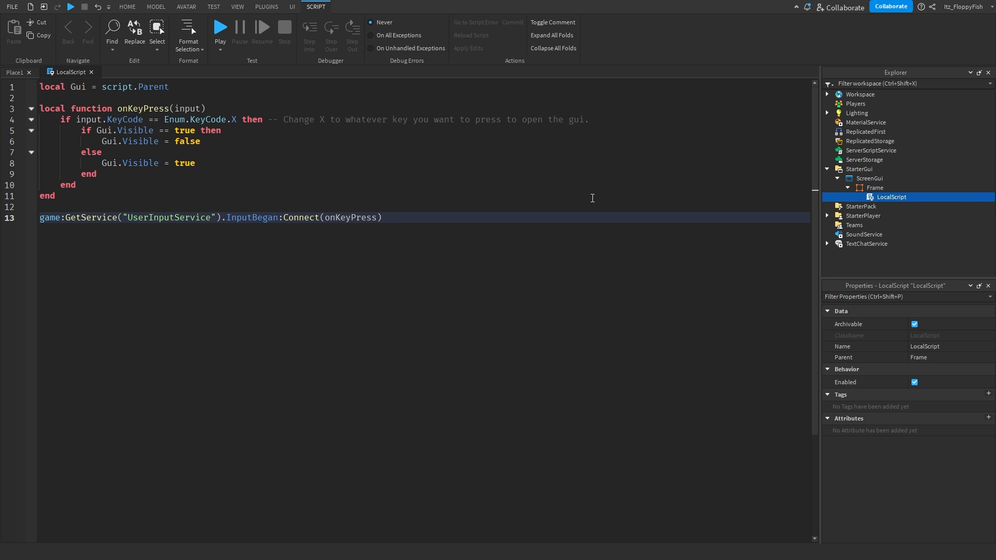
mouse_move(904, 207)
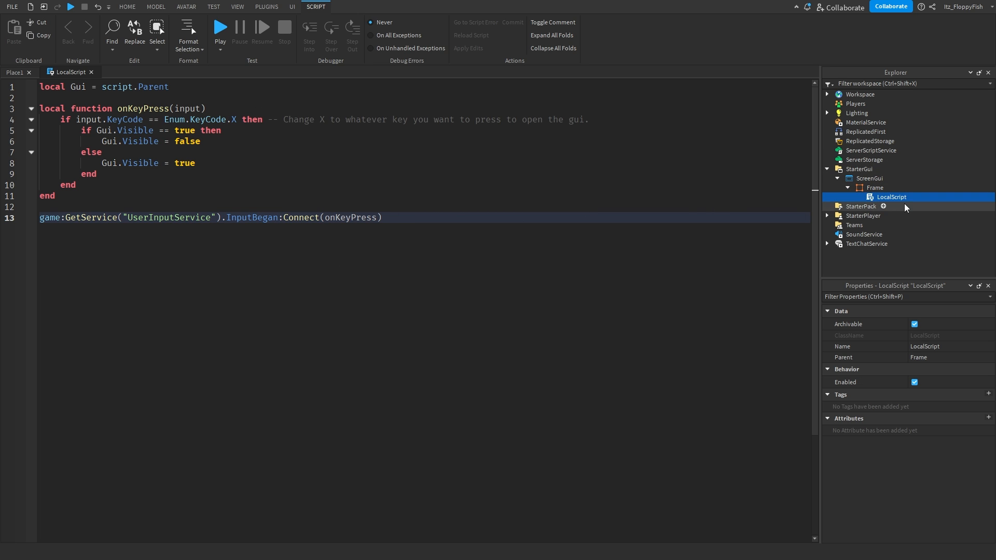
click(875, 187)
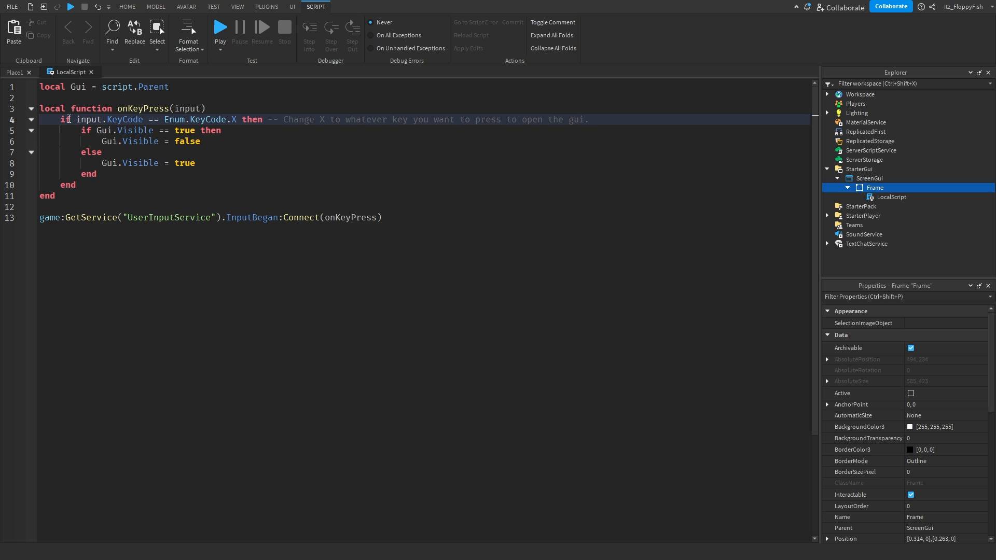
Step: Briefly swap the Enum.KeyCode.X key check to E, then revert it to X
double_click(124, 119)
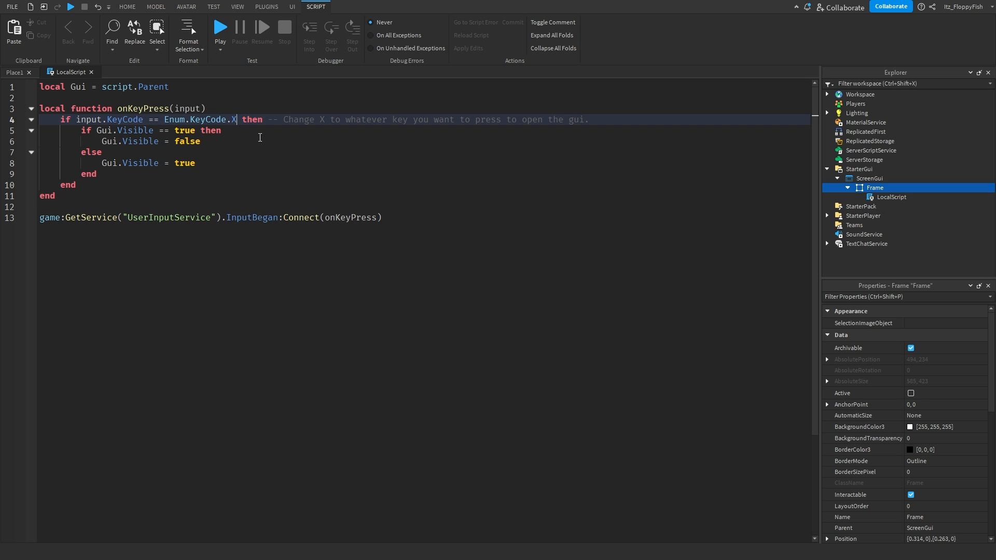
key(Backspace)
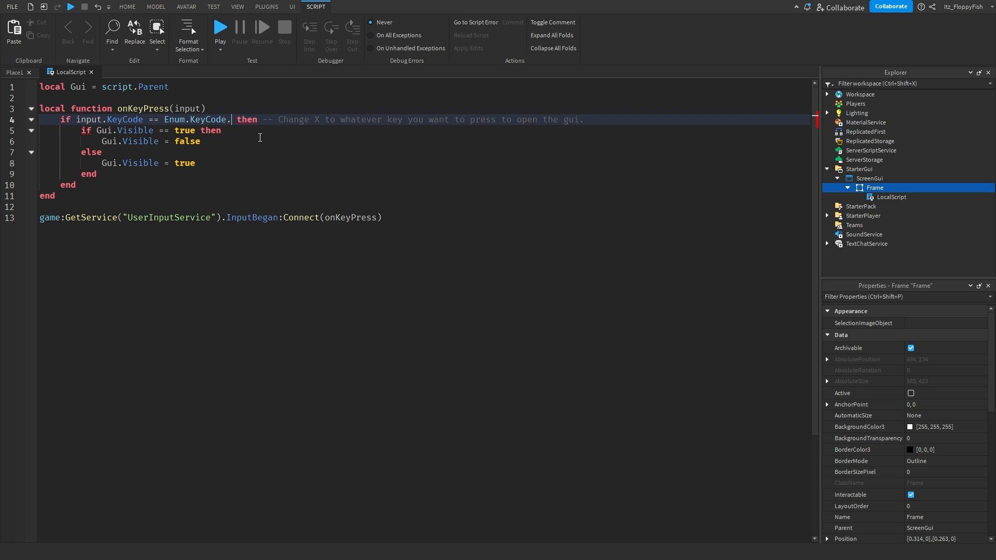
text(E)
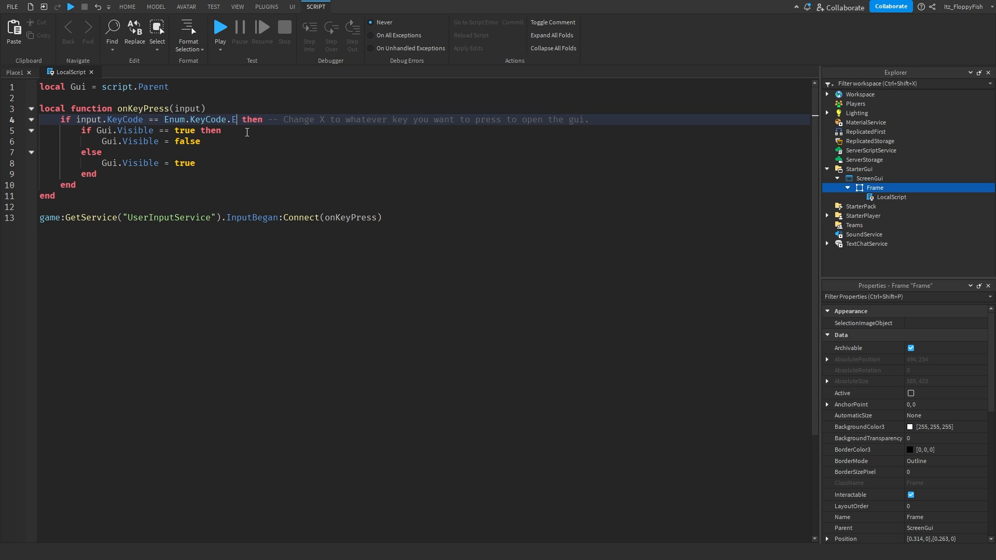
mouse_move(269, 161)
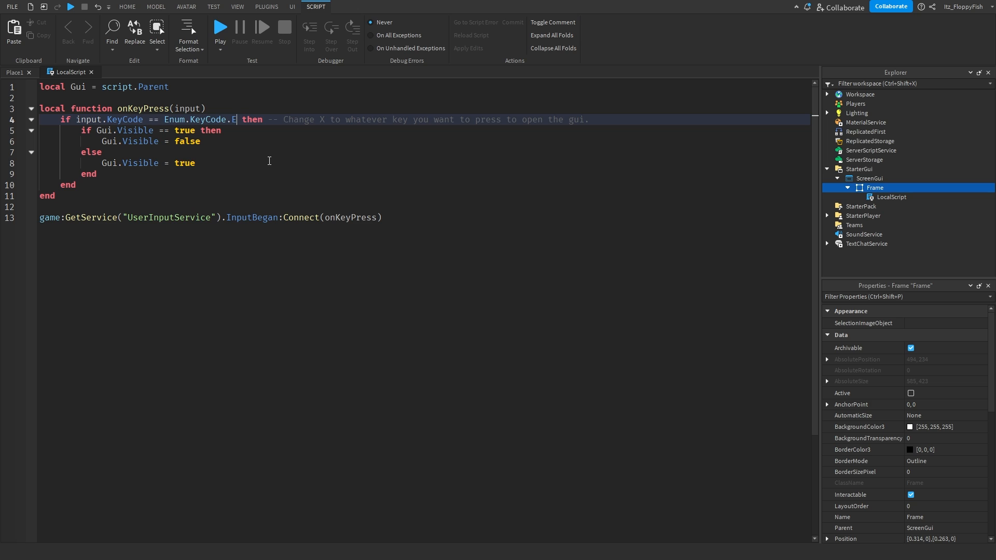
mouse_move(147, 133)
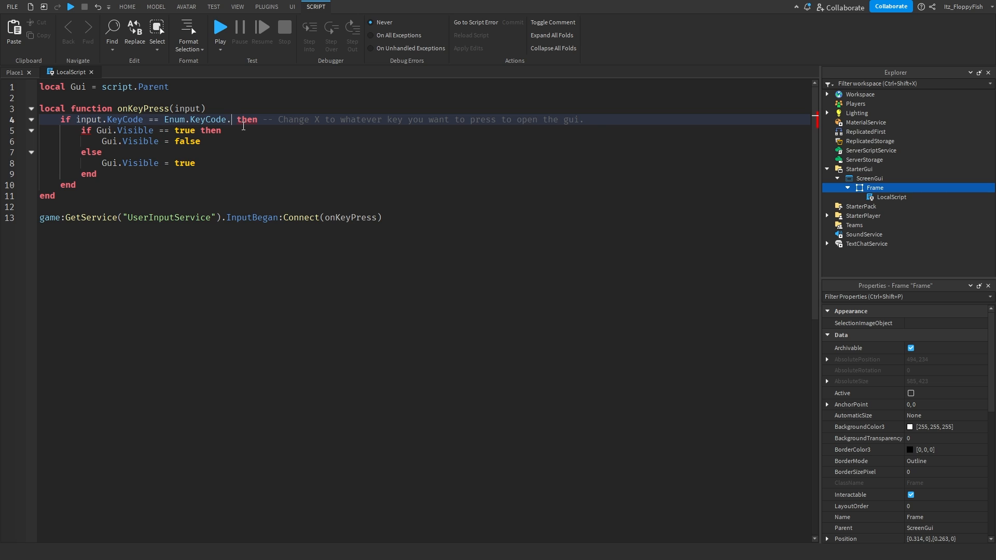
text(F1)
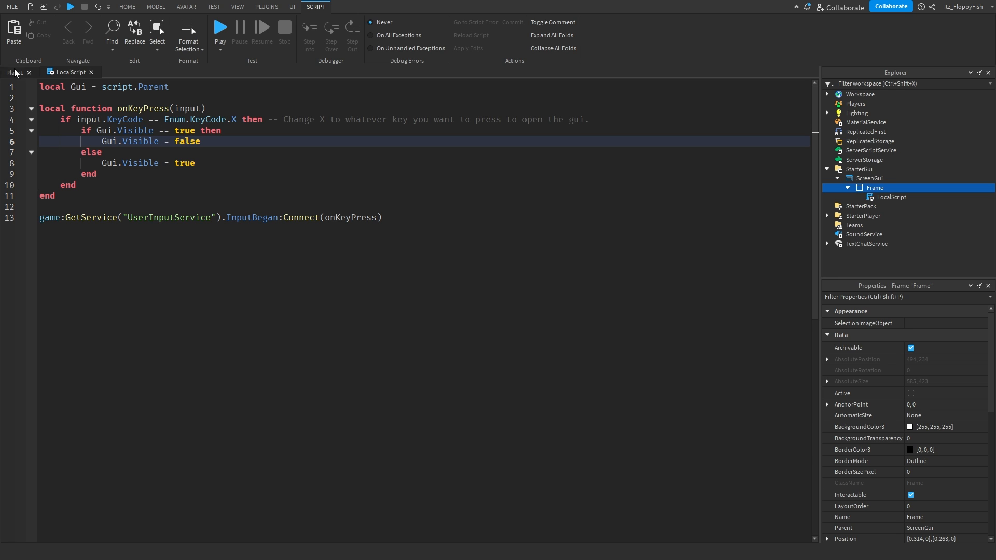
Step: In the place view, toggle the Frame's Visible property off, on, and off
click(127, 7)
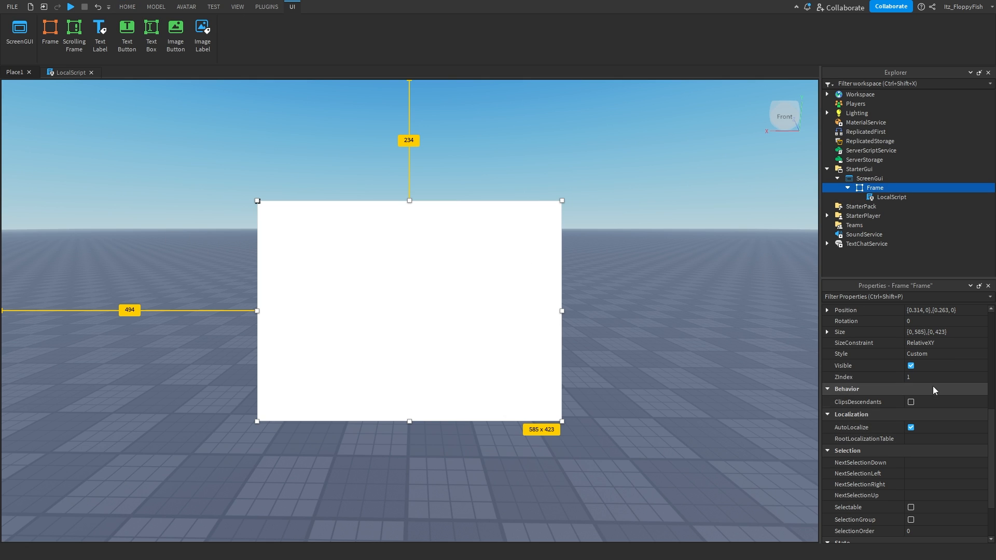
click(127, 7)
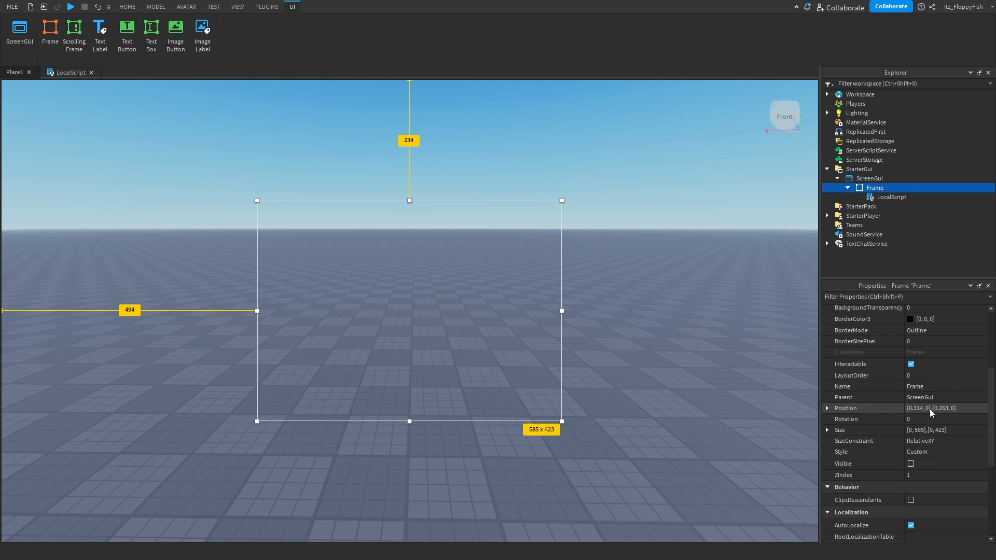
click(910, 463)
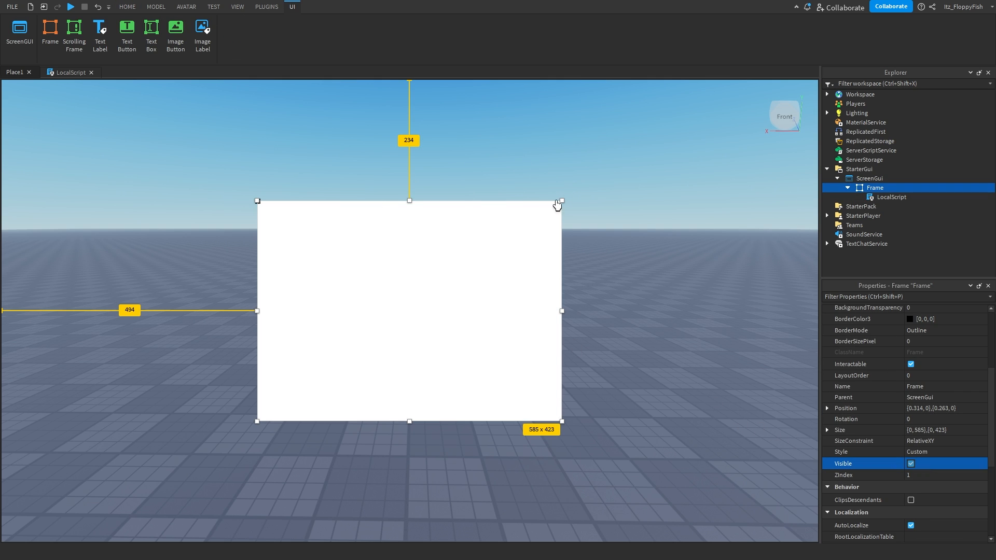
mouse_move(795, 215)
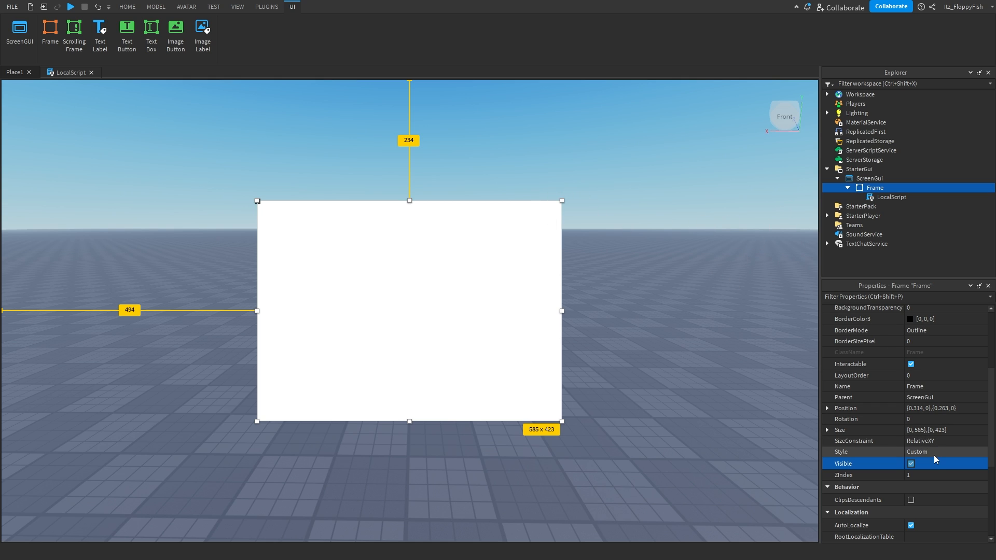
mouse_move(933, 469)
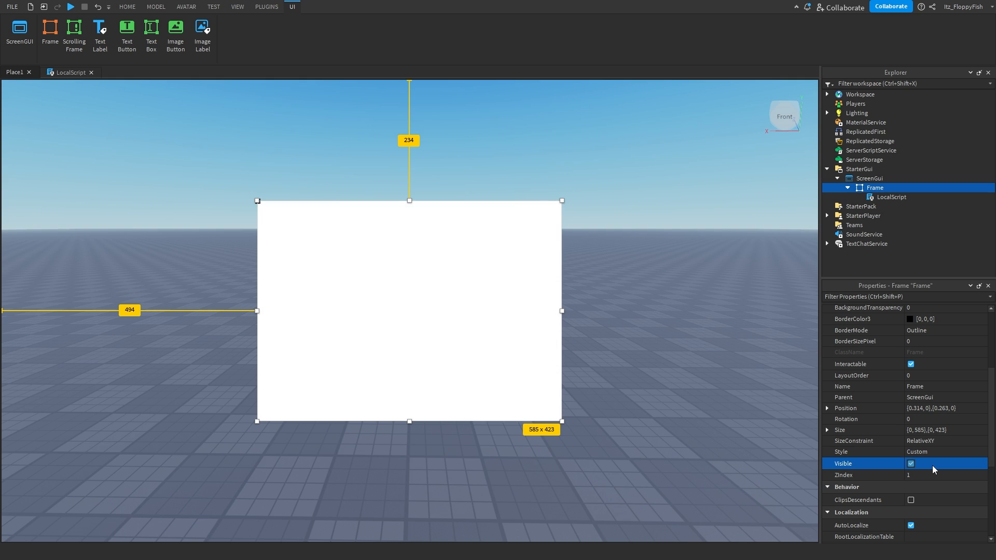
click(910, 463)
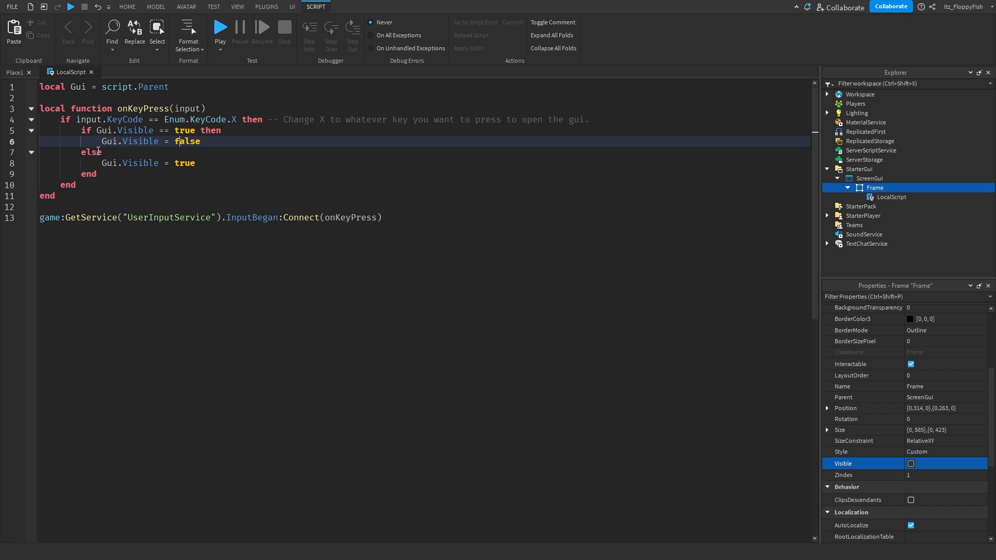
Step: Show the Frame once more, then leave Visible unchecked so it starts hidden
click(153, 162)
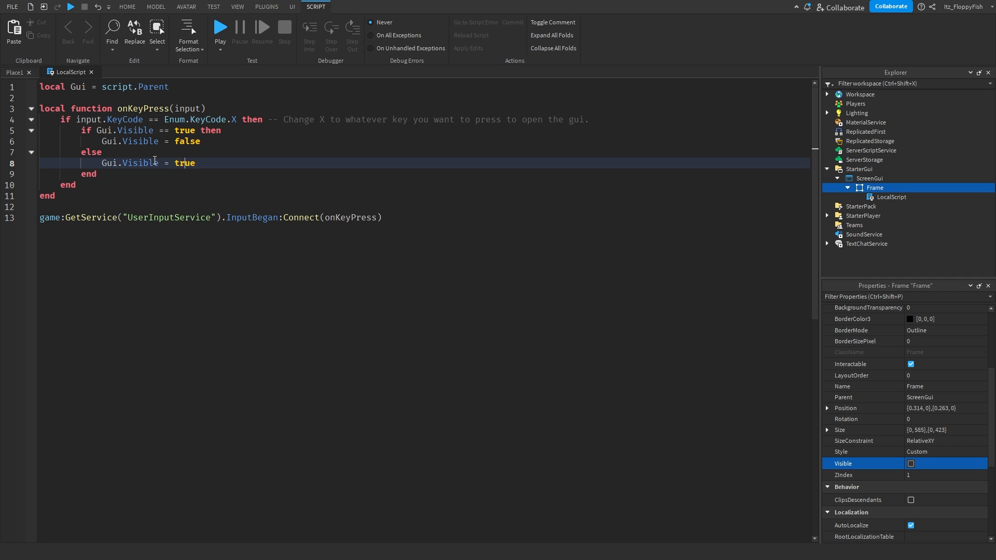
click(291, 6)
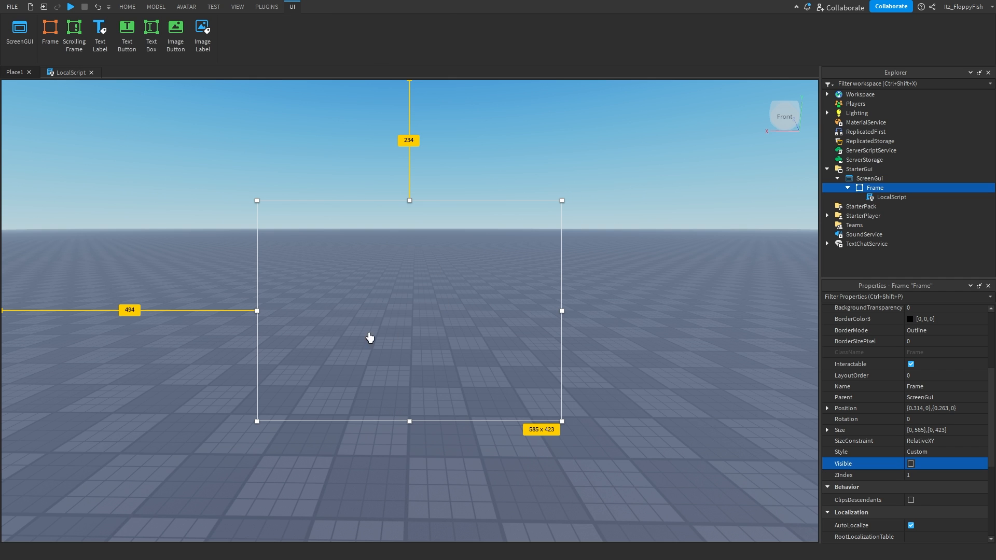
click(910, 463)
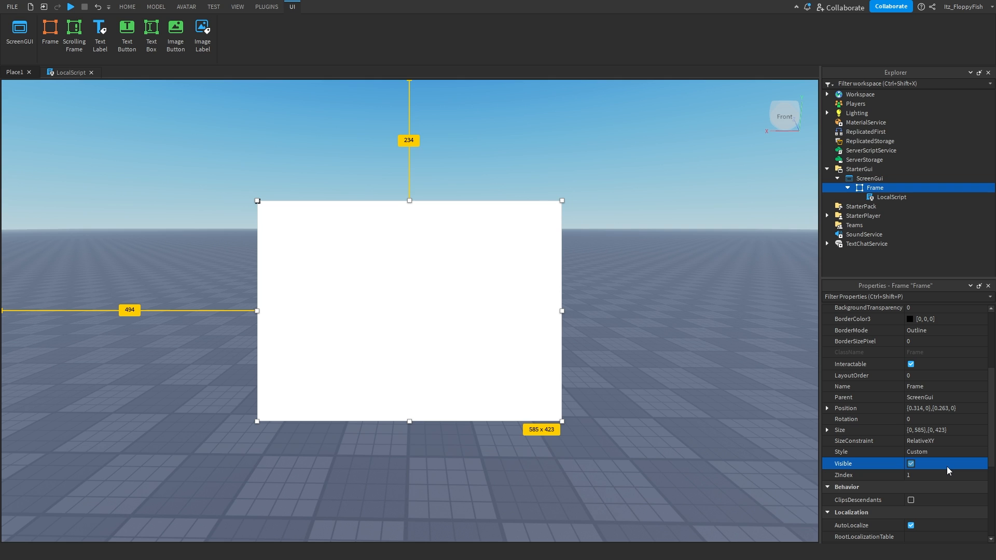
mouse_move(250, 294)
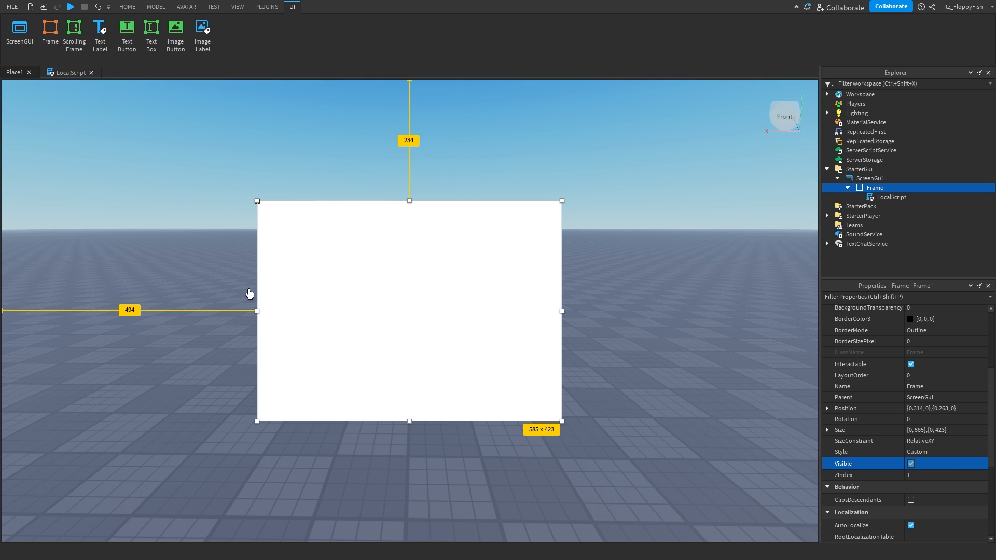
click(910, 464)
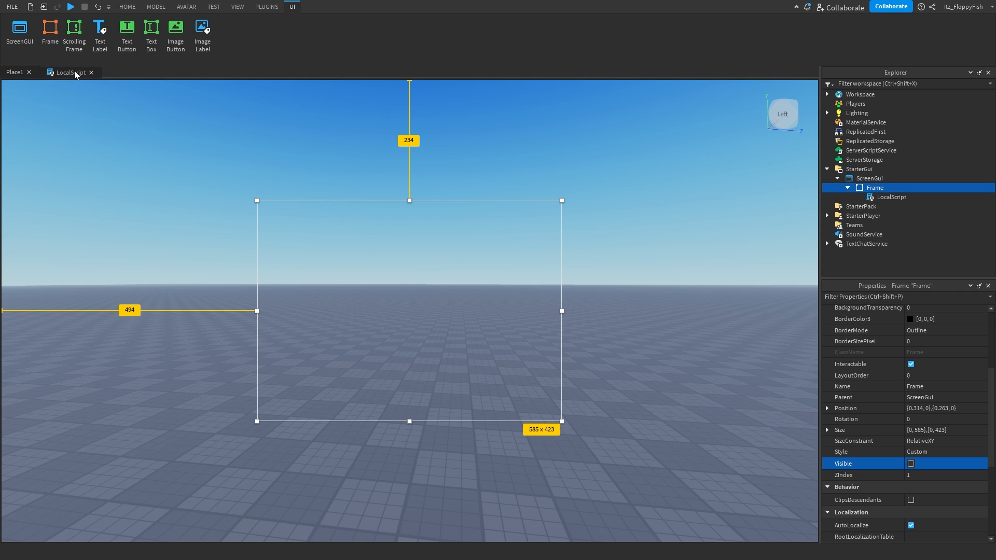
Step: Reopen the LocalScript tab to review the X-key toggle code
click(69, 72)
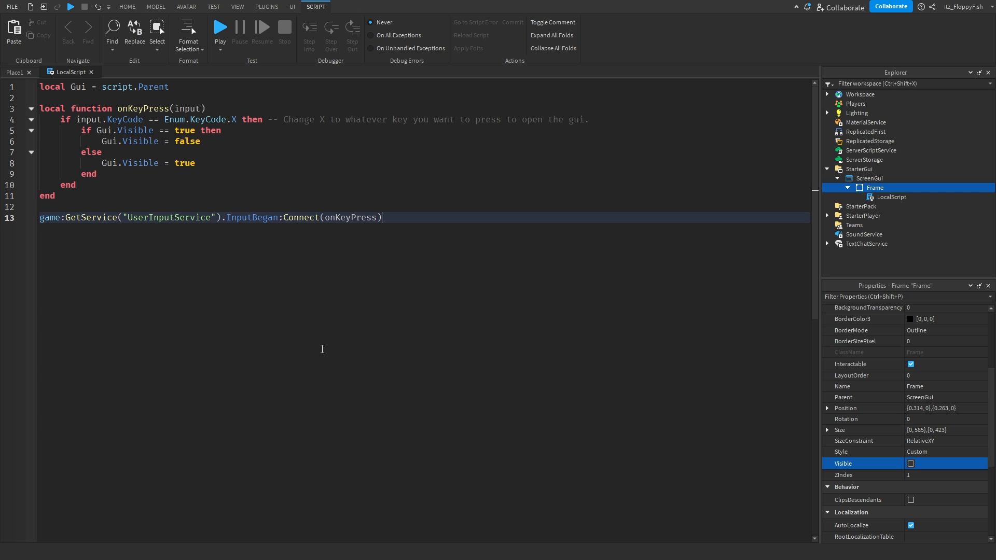
mouse_move(218, 252)
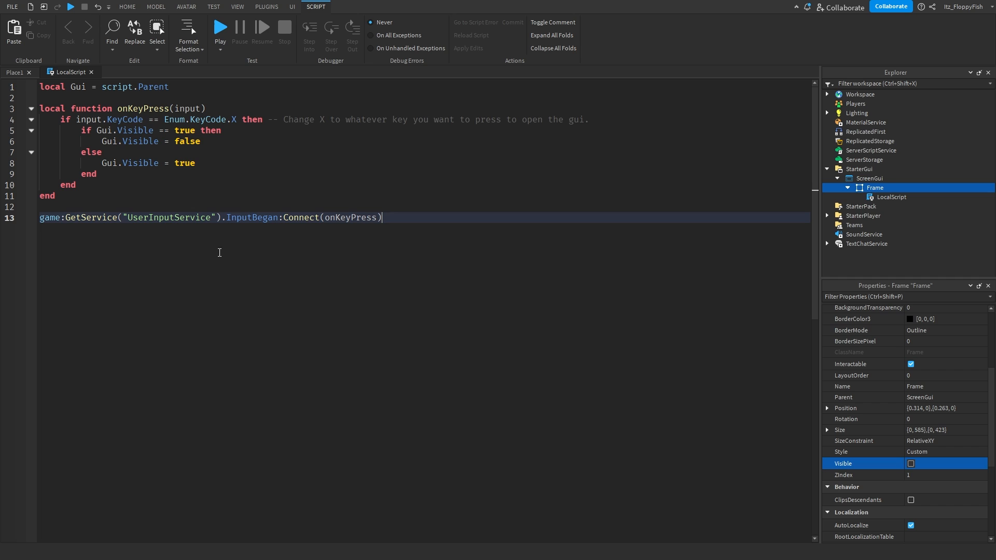
mouse_move(102, 74)
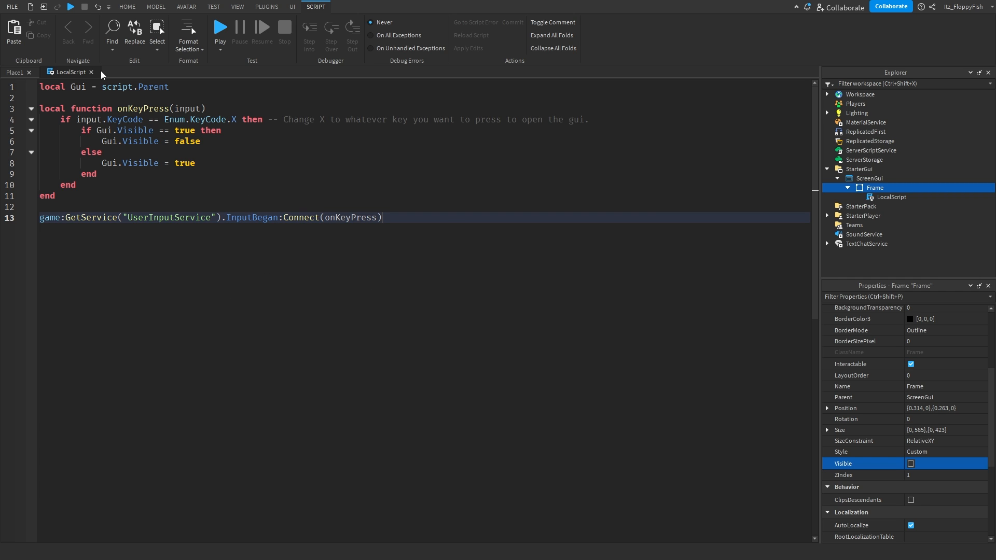
Step: Close the script editor, briefly make the Frame visible, then hide it again
click(292, 7)
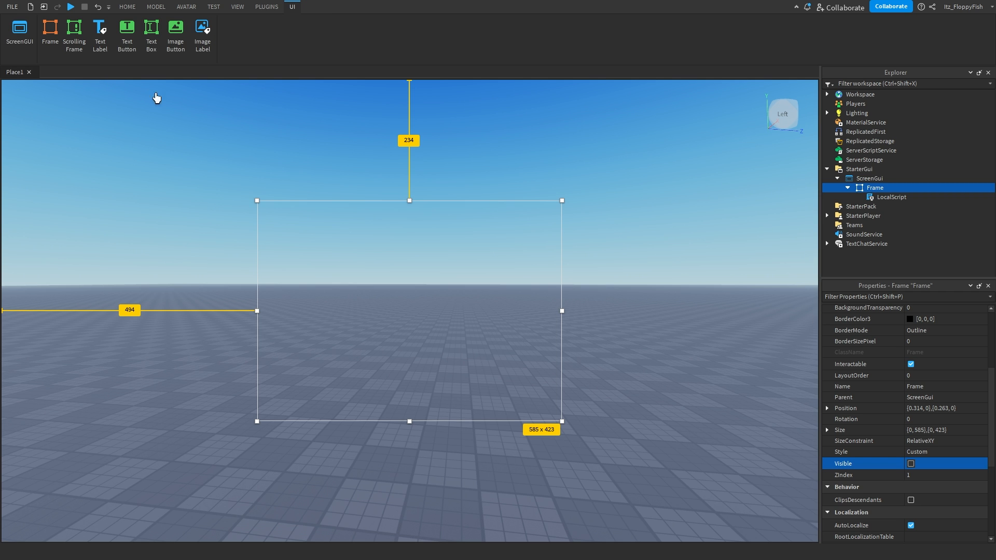
click(127, 7)
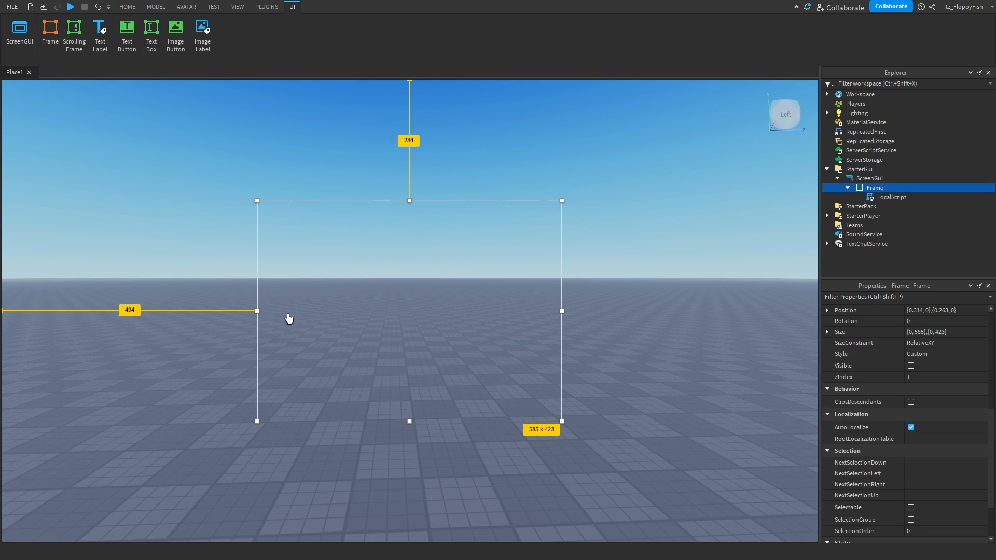
click(911, 365)
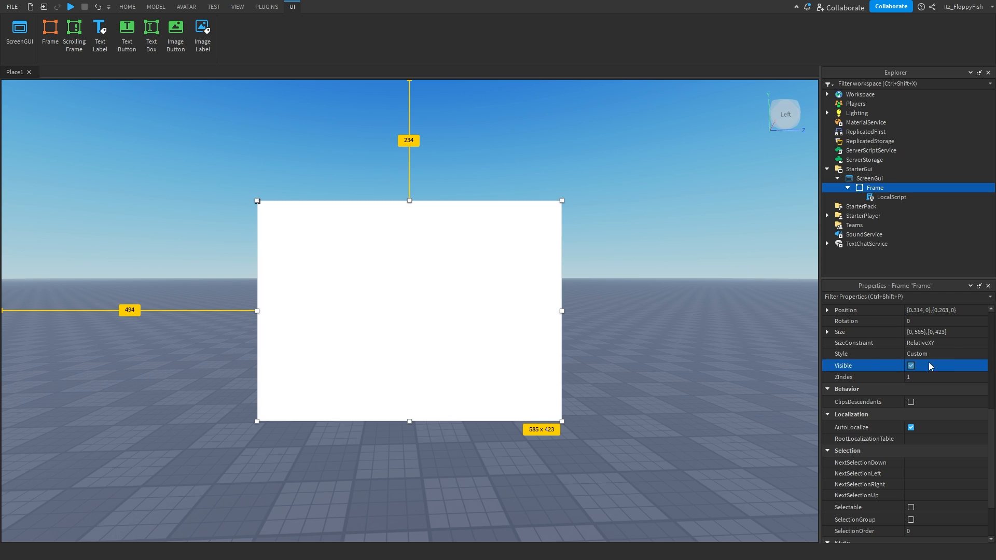
click(127, 7)
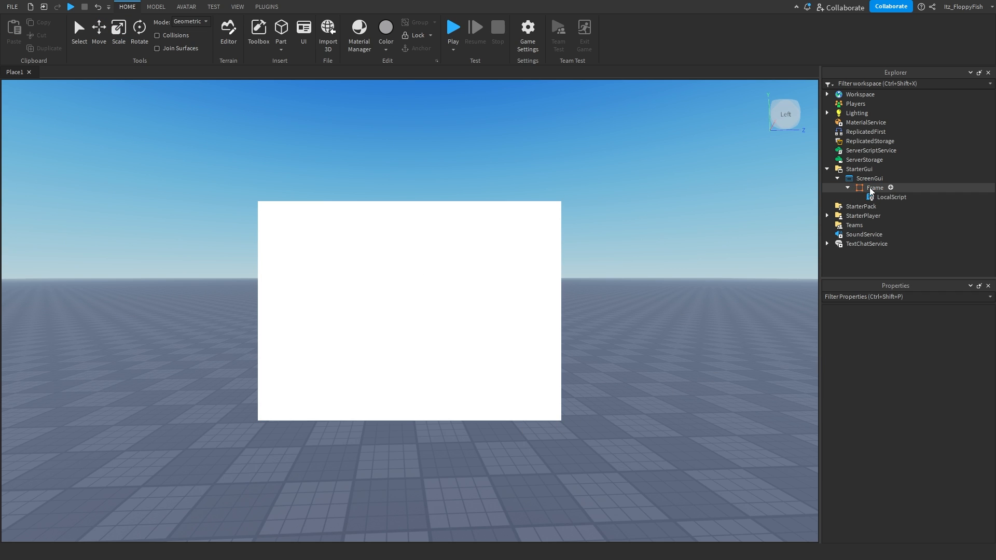
click(875, 187)
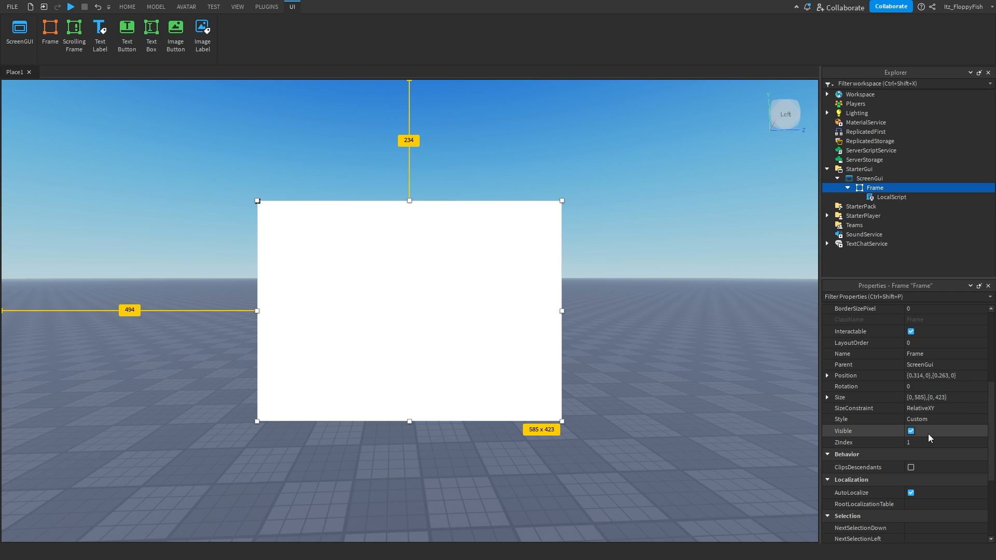
click(910, 430)
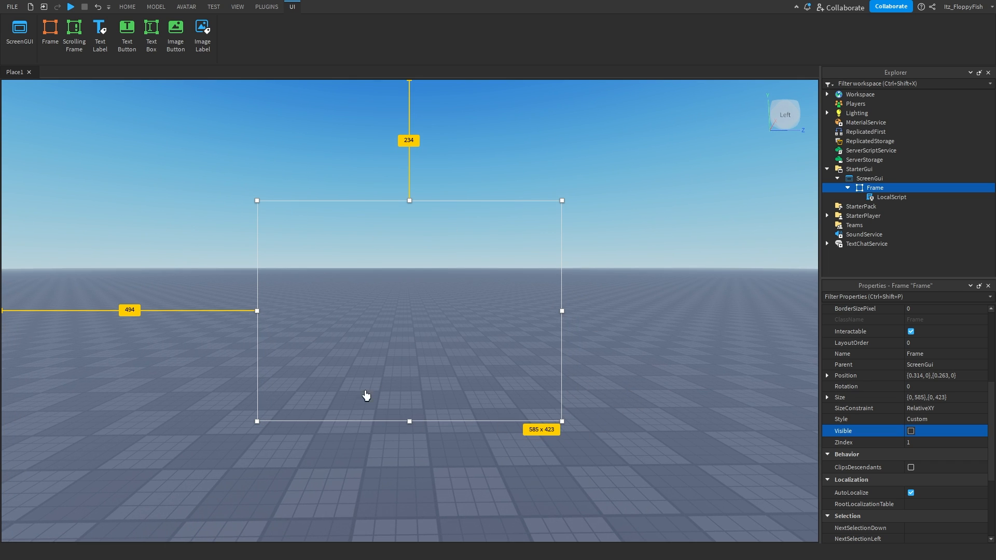
click(126, 7)
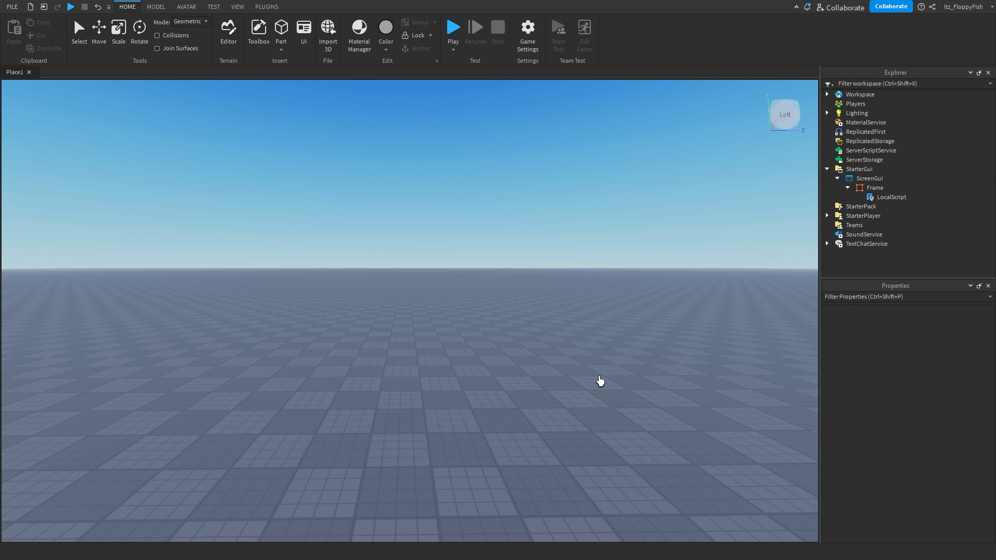
mouse_move(453, 28)
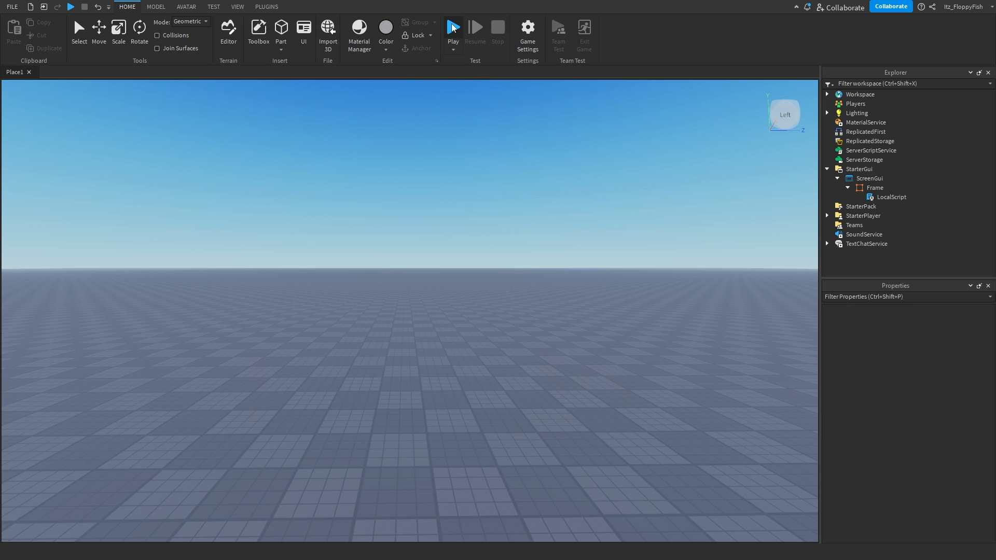
Step: Start a Play test to see the white Frame on the game screen
click(452, 28)
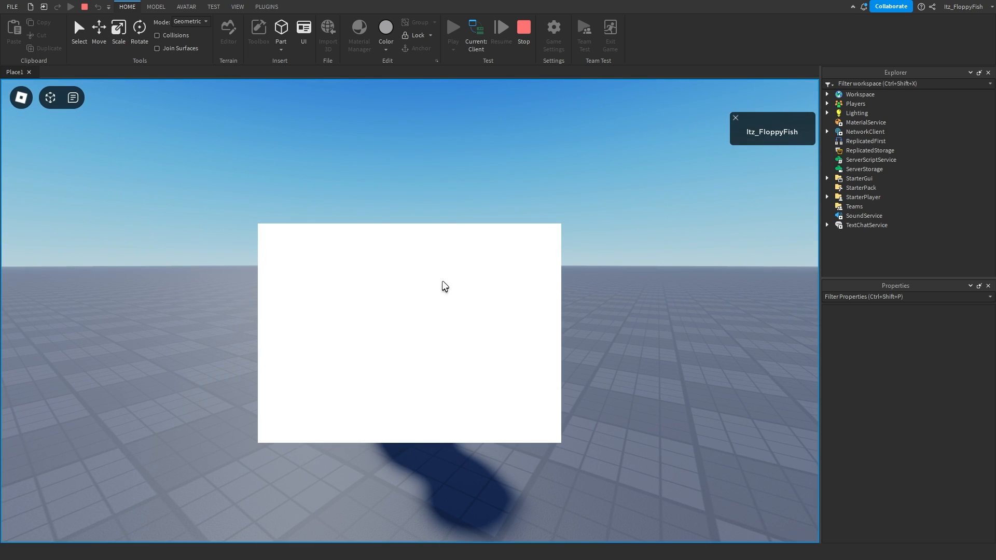
mouse_move(645, 309)
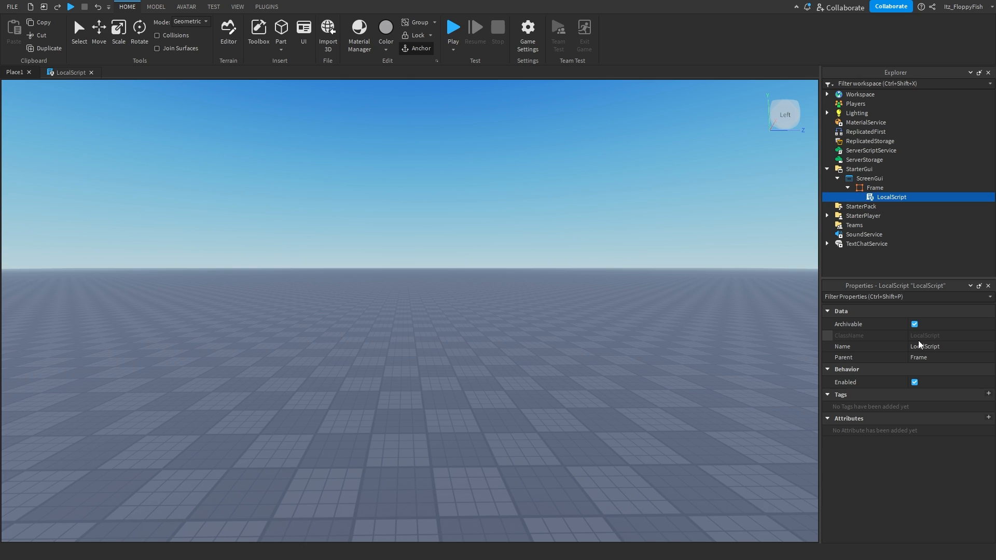
mouse_move(889, 203)
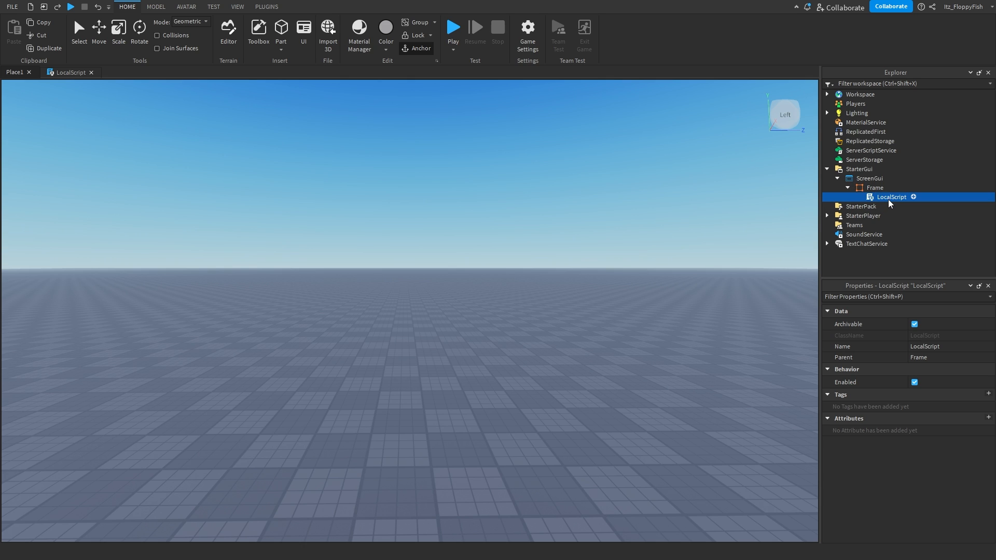
mouse_move(878, 200)
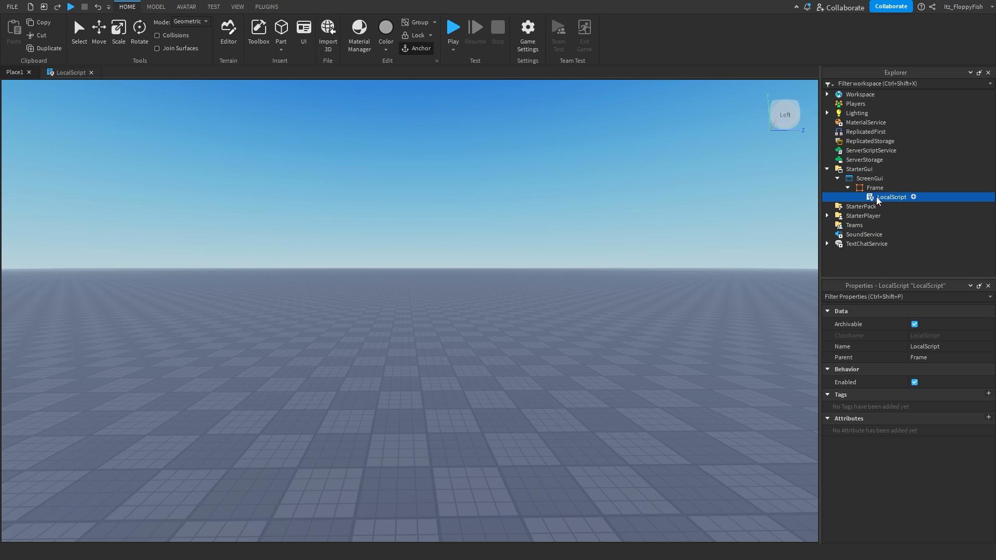
Step: Drag the LocalScript from the Frame onto ScreenGui and reopen its code
click(291, 6)
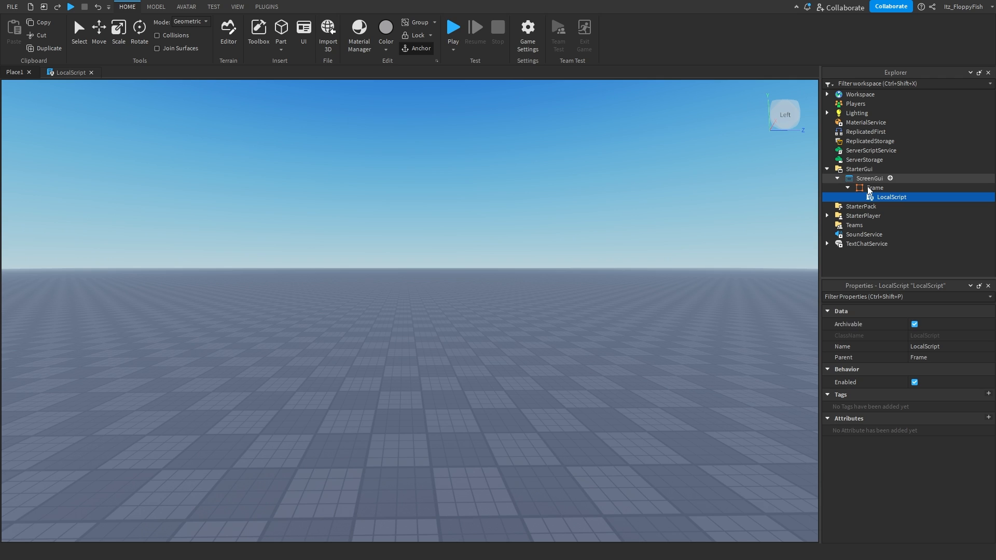
drag(890, 197, 868, 178)
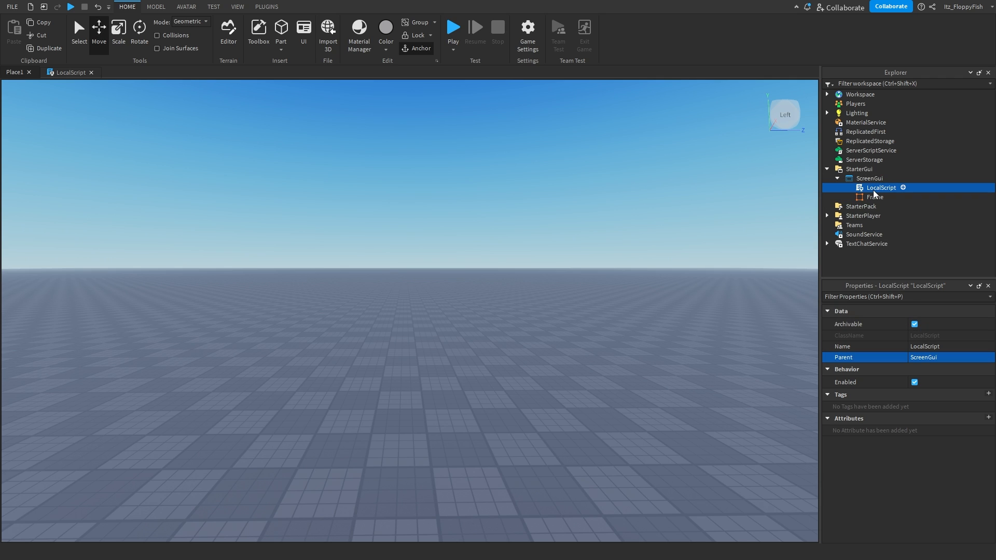
double_click(880, 187)
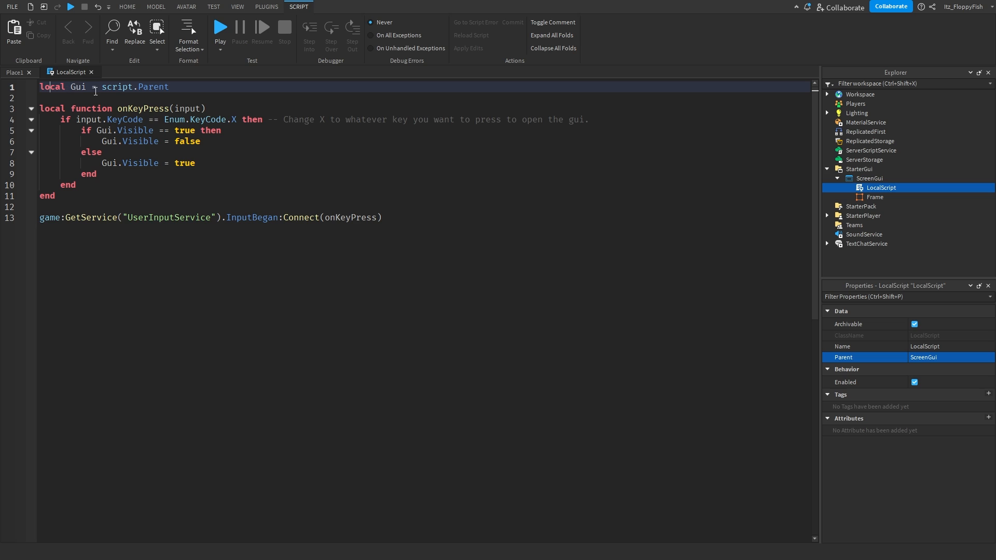
double_click(117, 87)
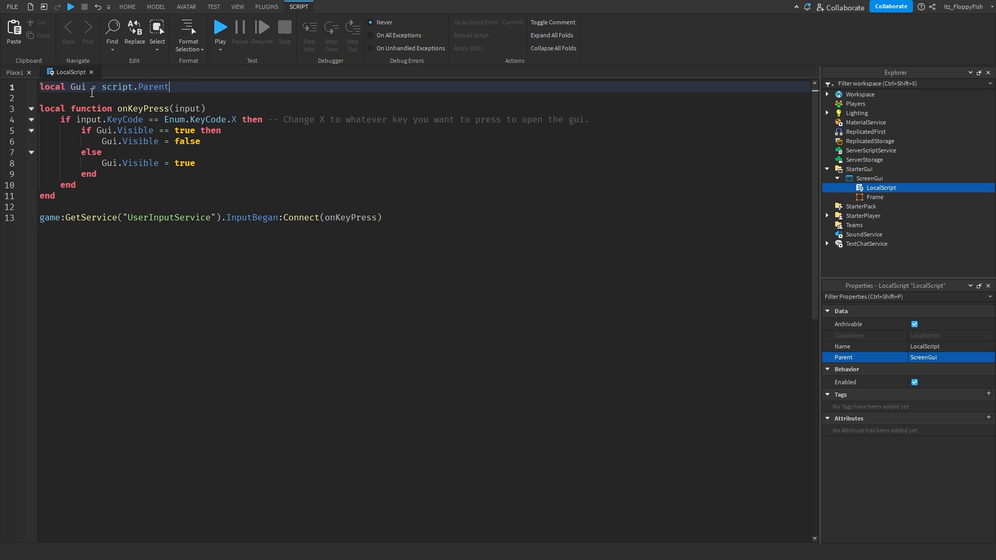
mouse_move(868, 185)
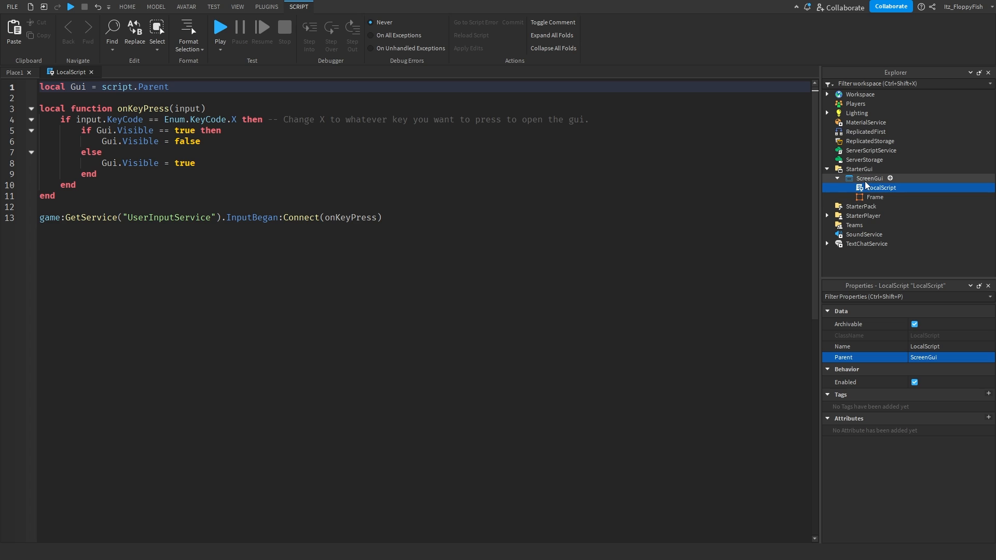
click(874, 197)
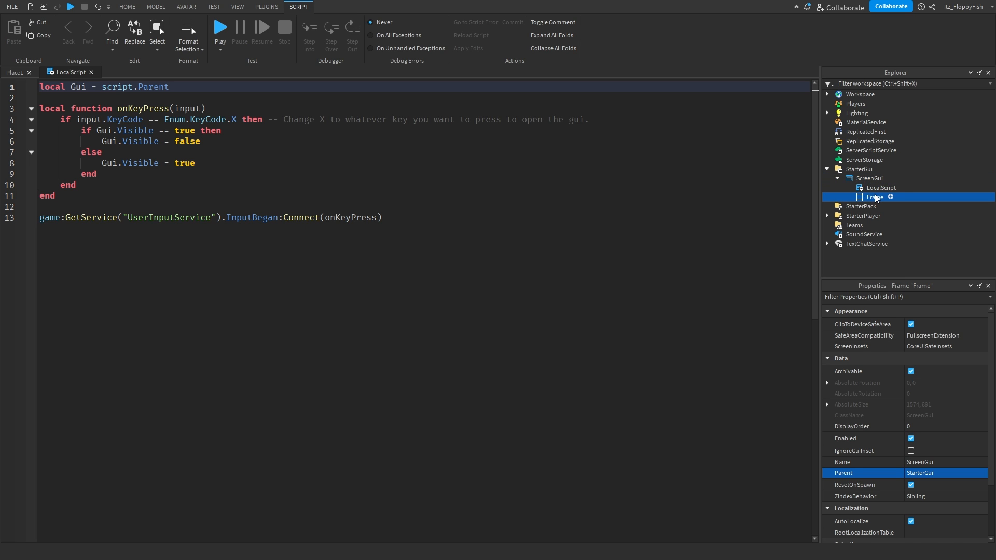
click(875, 197)
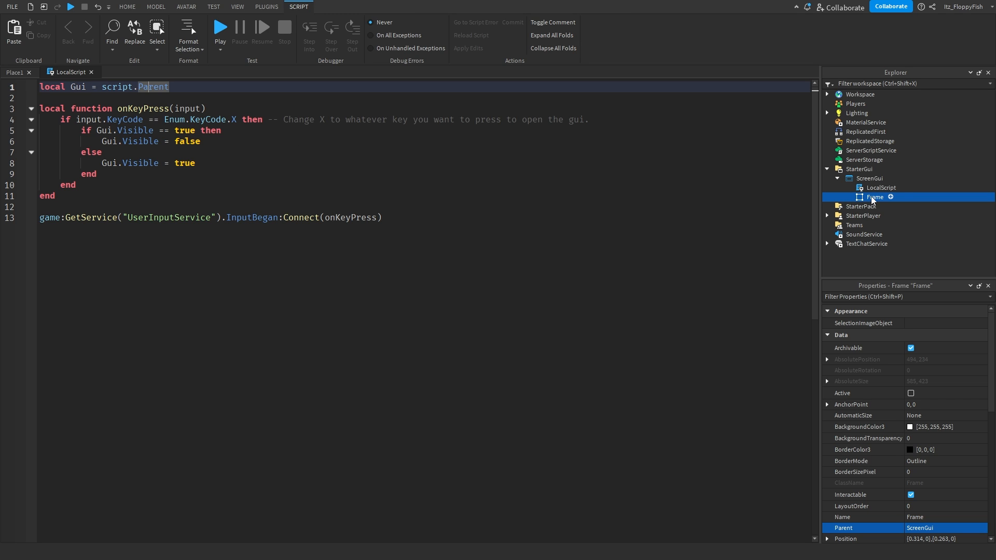
click(868, 178)
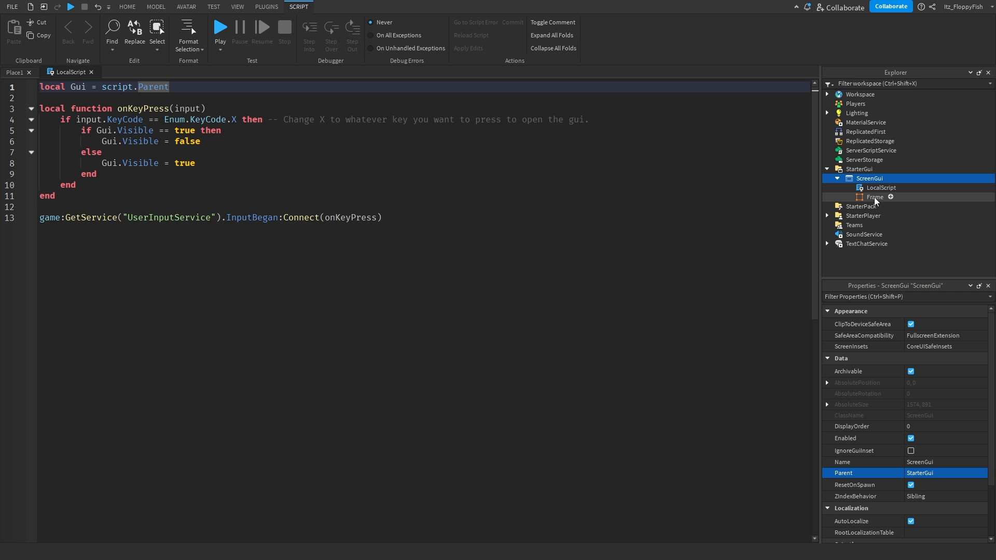
click(880, 187)
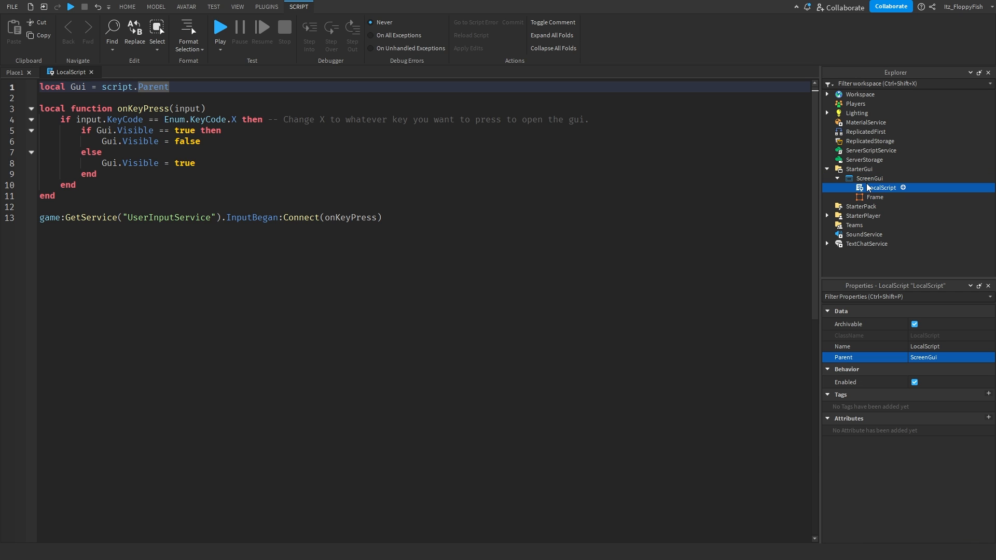
mouse_move(894, 195)
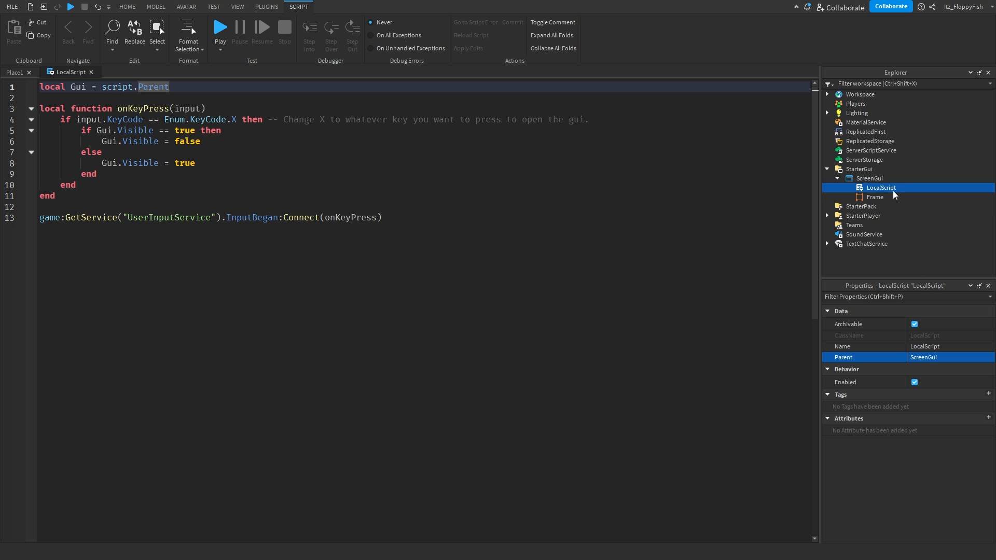
mouse_move(880, 287)
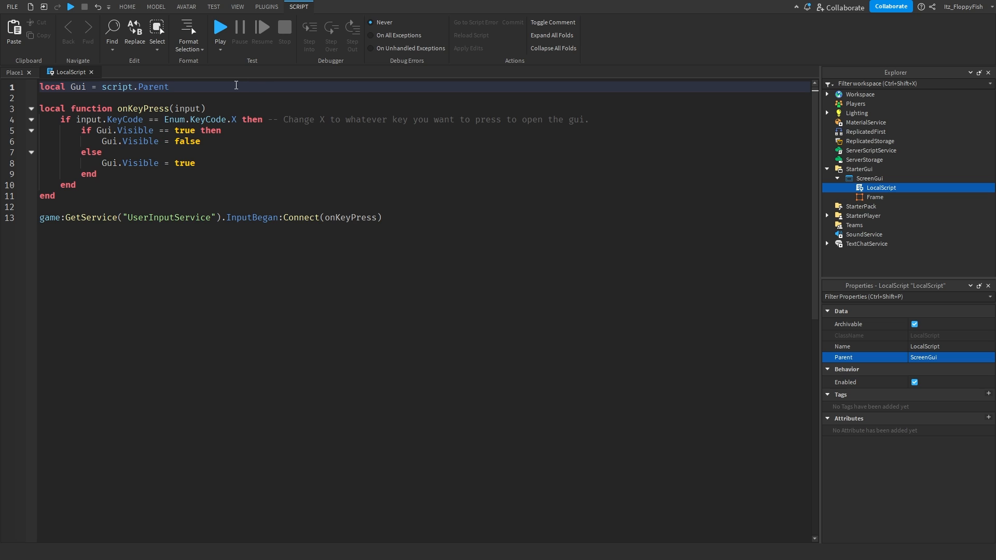
Step: Append .Frame to script.Parent on line 1 and check the Frame in Explorer
text(.Frame)
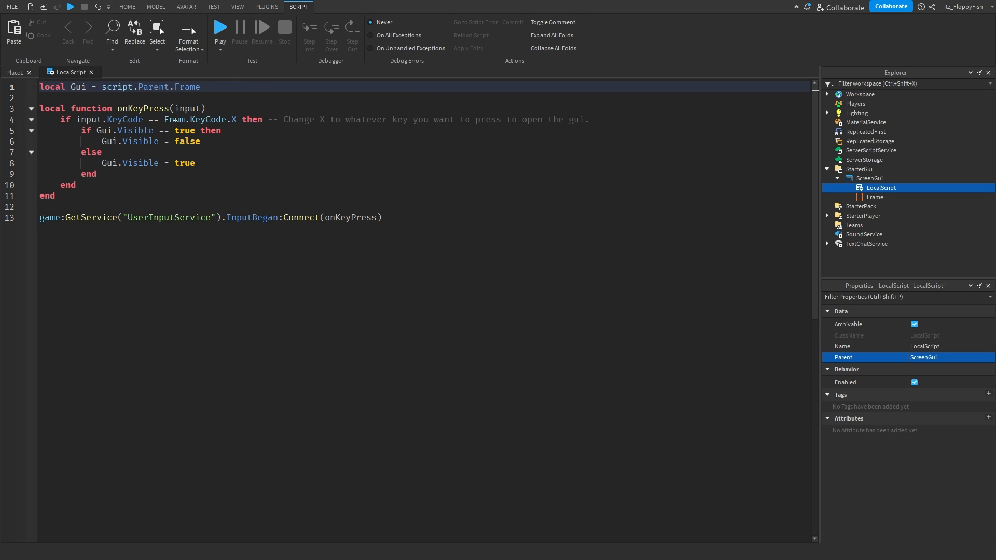
click(873, 197)
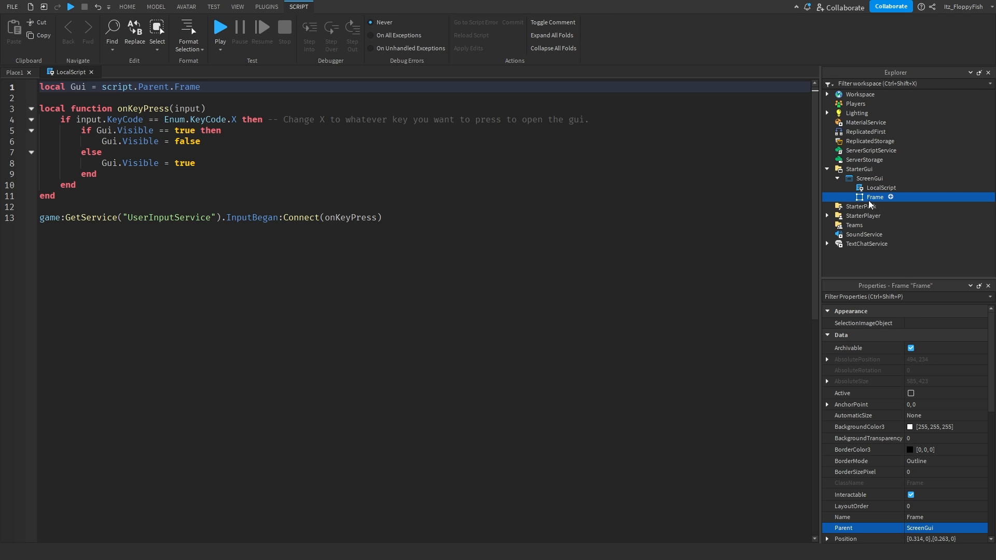
mouse_move(183, 90)
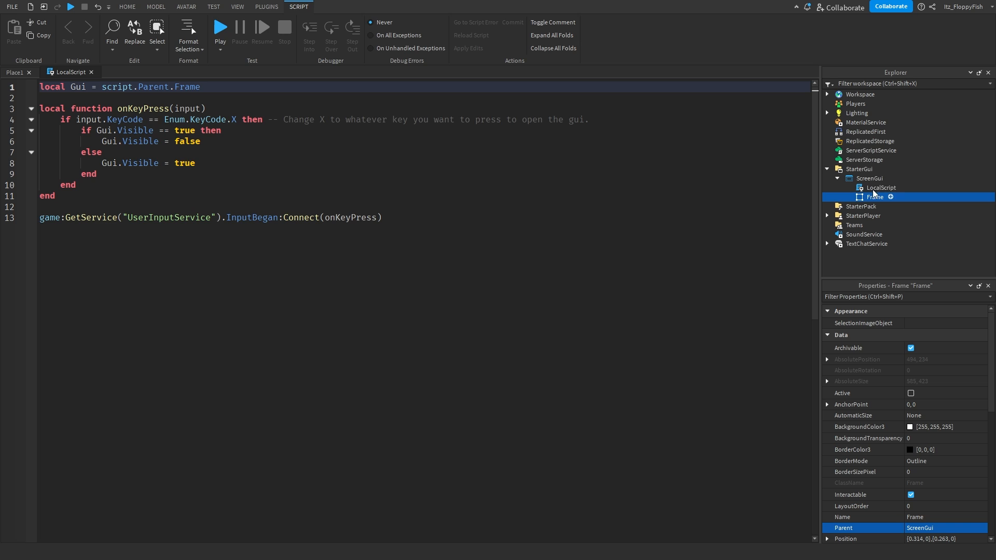
click(880, 187)
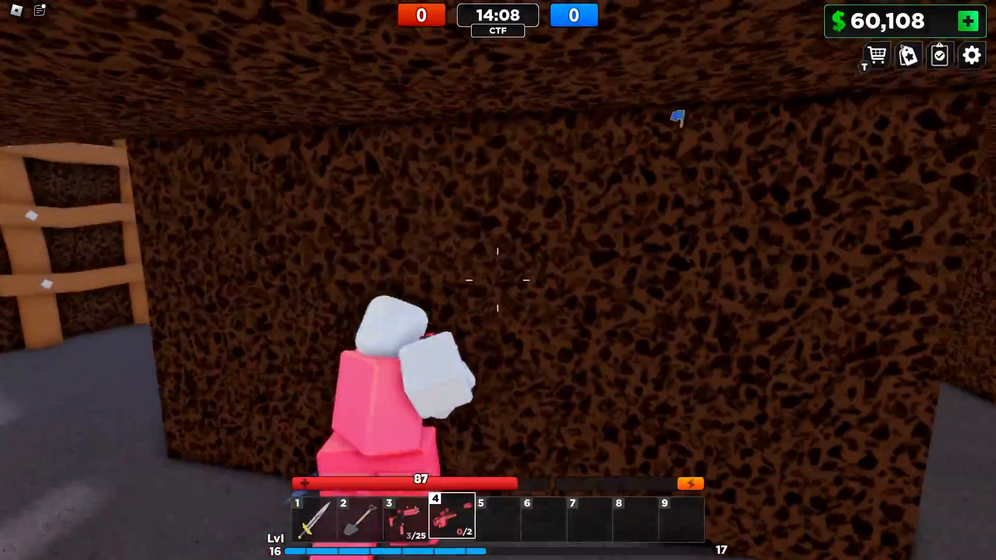
Step: Move the pink avatar out into the open street area of the CTF map
key(3)
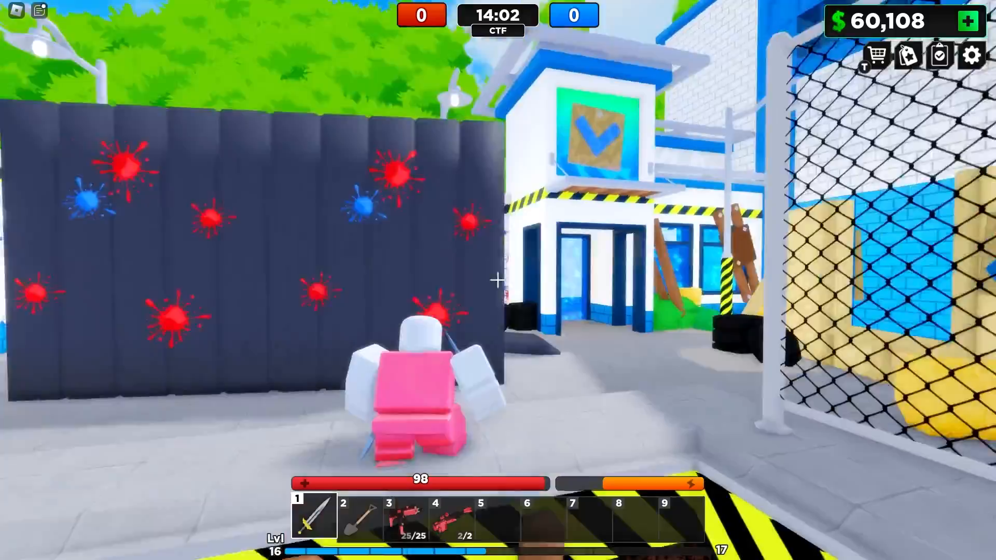
mouse_move(498, 280)
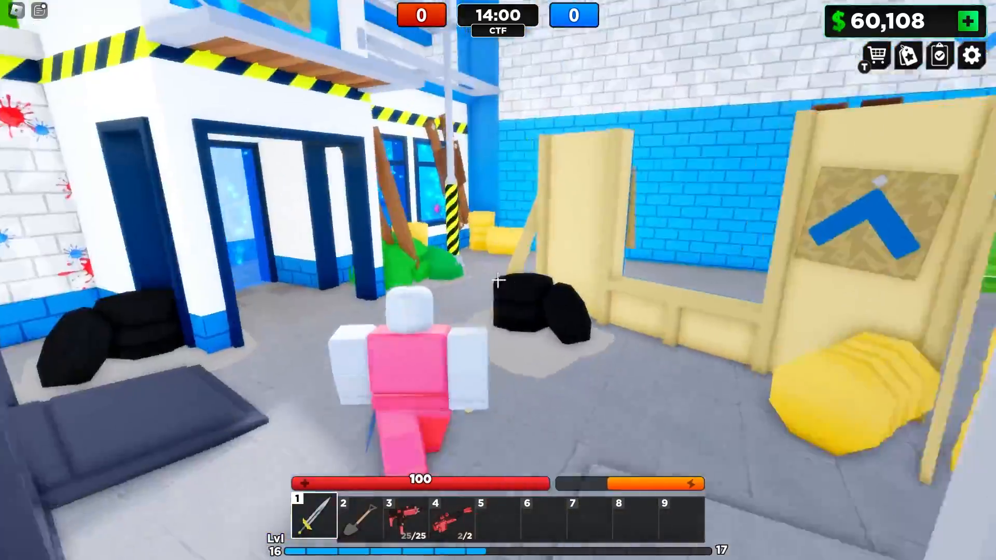